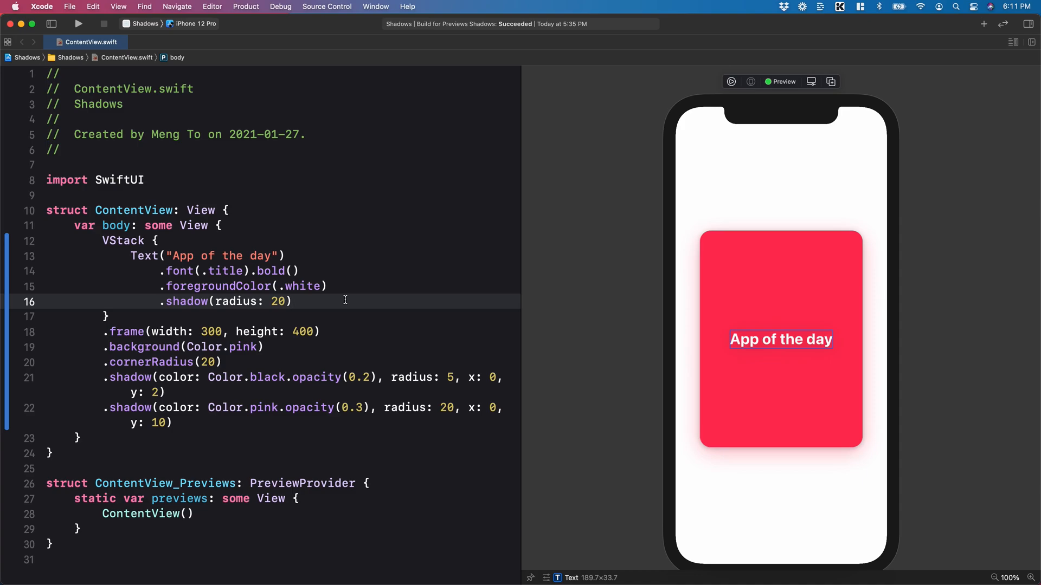
{"action": "mouse_move", "coordinate": [317, 305]}
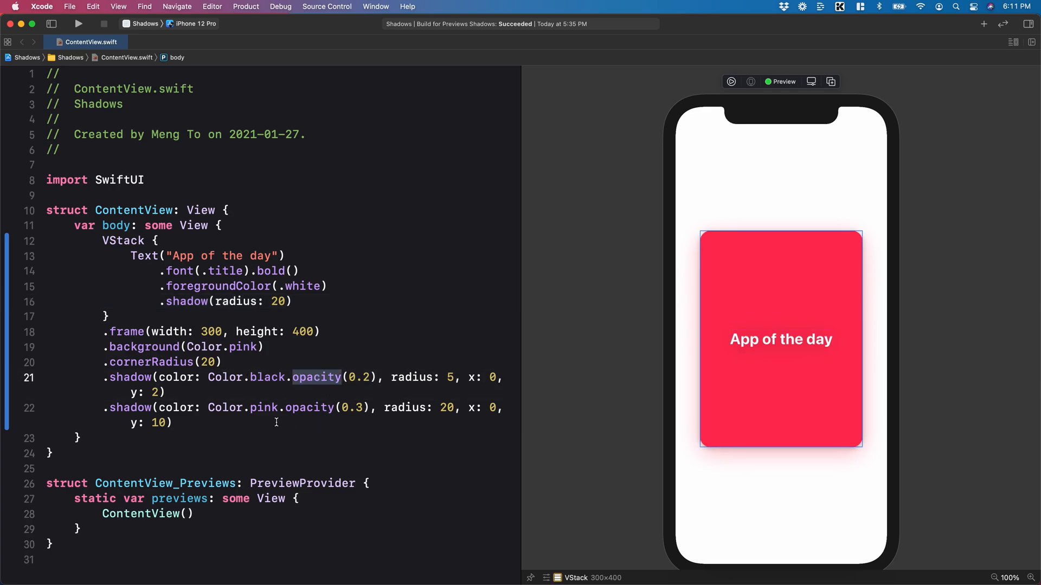
- Highlight the black shadow's opacity value in the finished ContentView code
{"action": "double_click", "coordinate": [264, 408]}
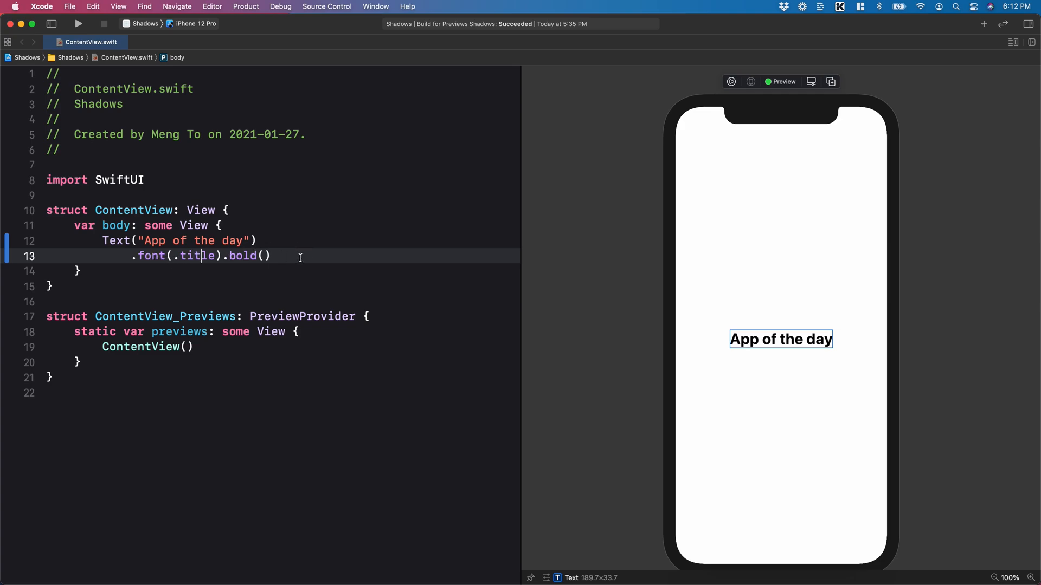
- Embed the title in a VStack with a 300×400 frame, Color.white background and cornerRadius(20)
{"action": "left_click", "coordinate": [113, 240]}
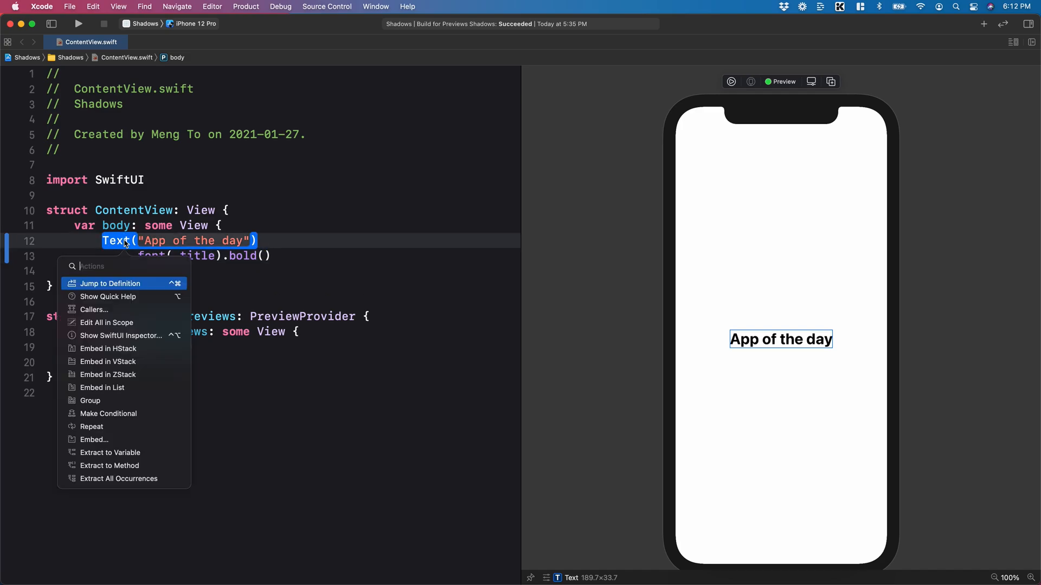
{"action": "mouse_move", "coordinate": [108, 361]}
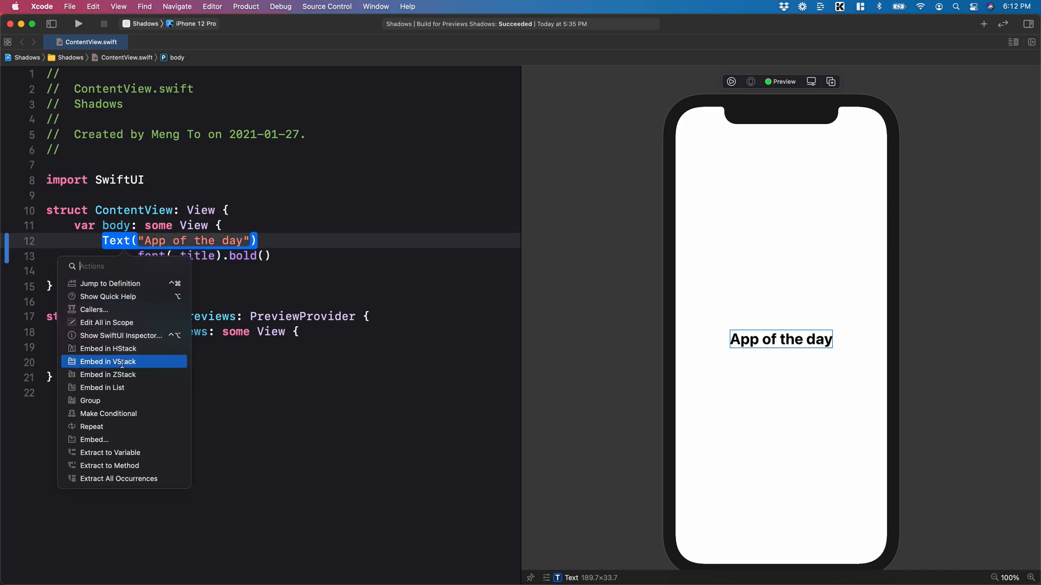
{"action": "left_click", "coordinate": [107, 361]}
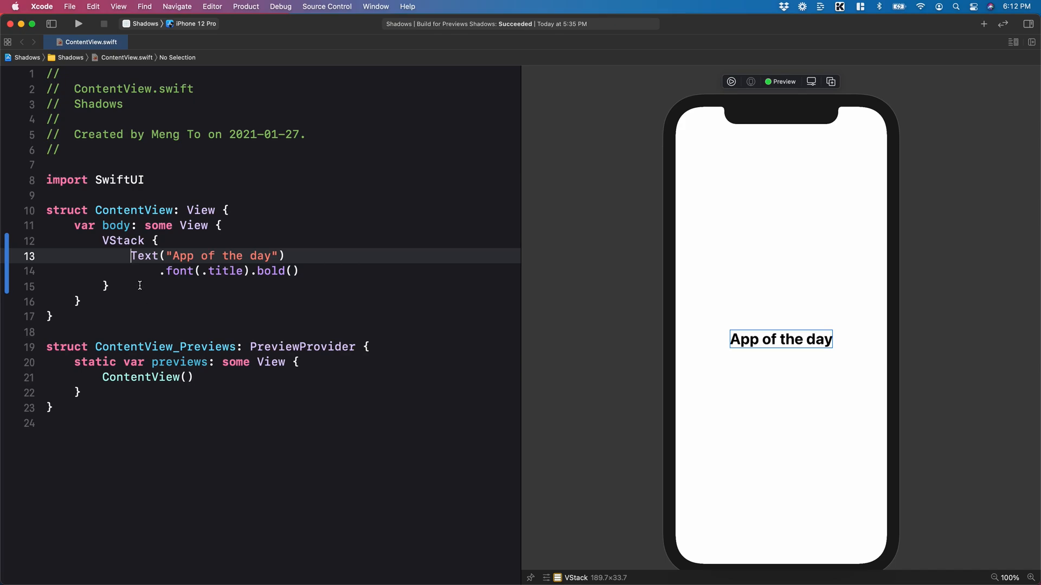
{"action": "type", "text": ".fram"}
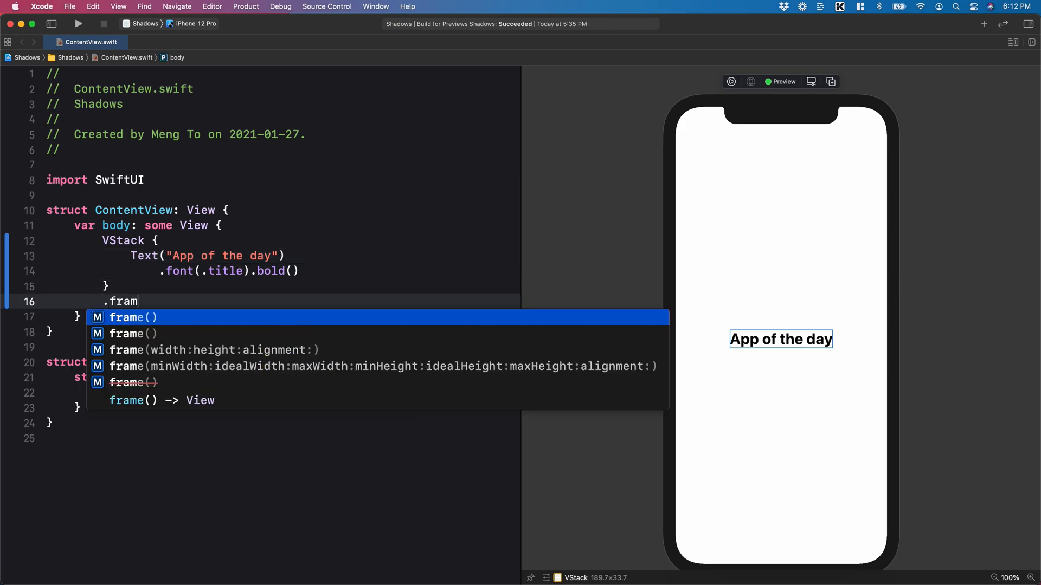
{"action": "type", "text": "e(width: 300, height: 400"}
{"action": "type", "text": ".background(View"}
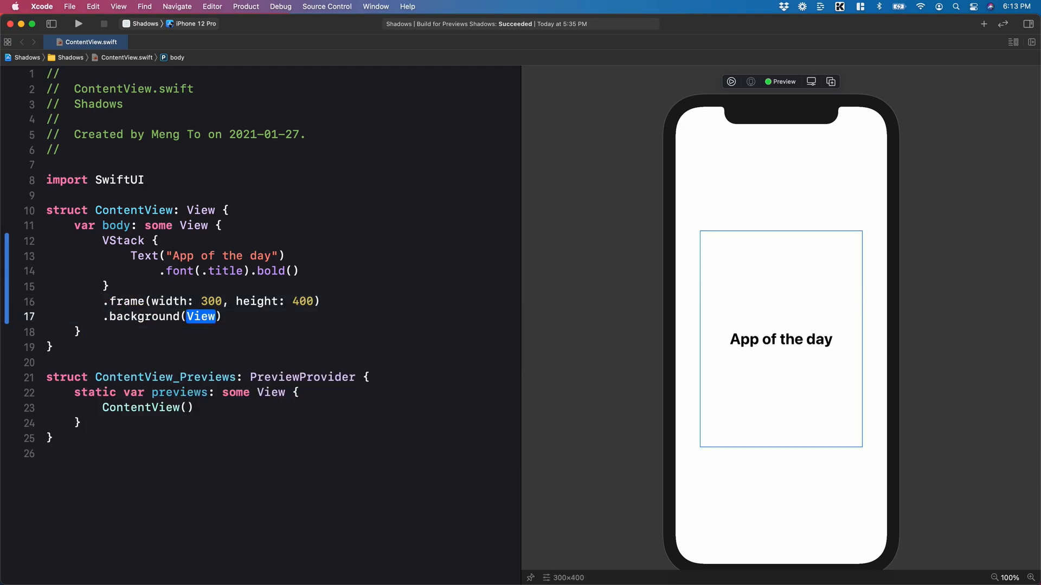
{"action": "type", "text": "Color.white"}
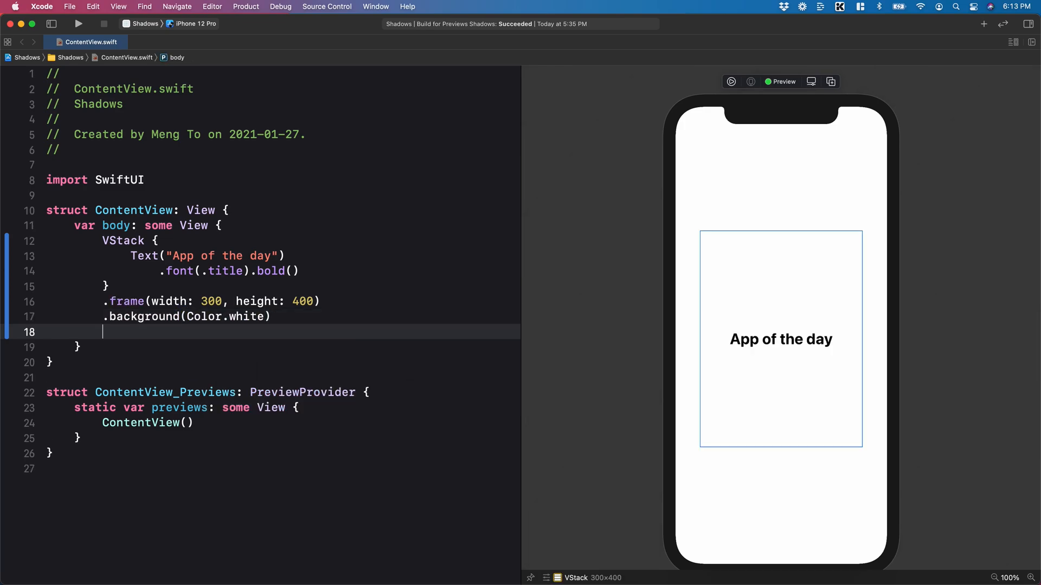
{"action": "type", "text": ".corner"}
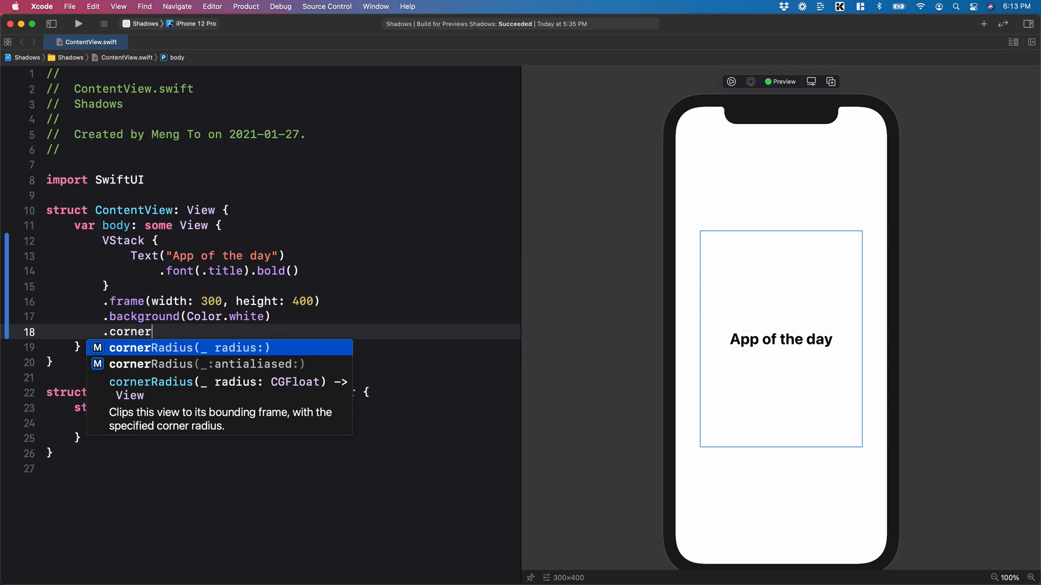
{"action": "type", "text": "Radius(20"}
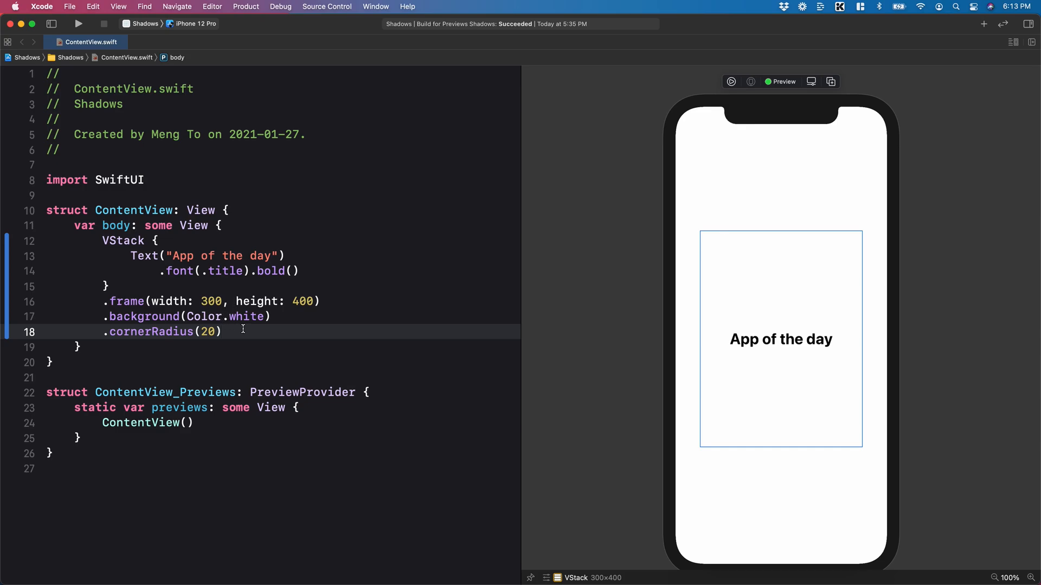
- Add .shadow(radius: 10) to the card, then try radius values 20 and 30
{"action": "type", "text": ".shadow"}
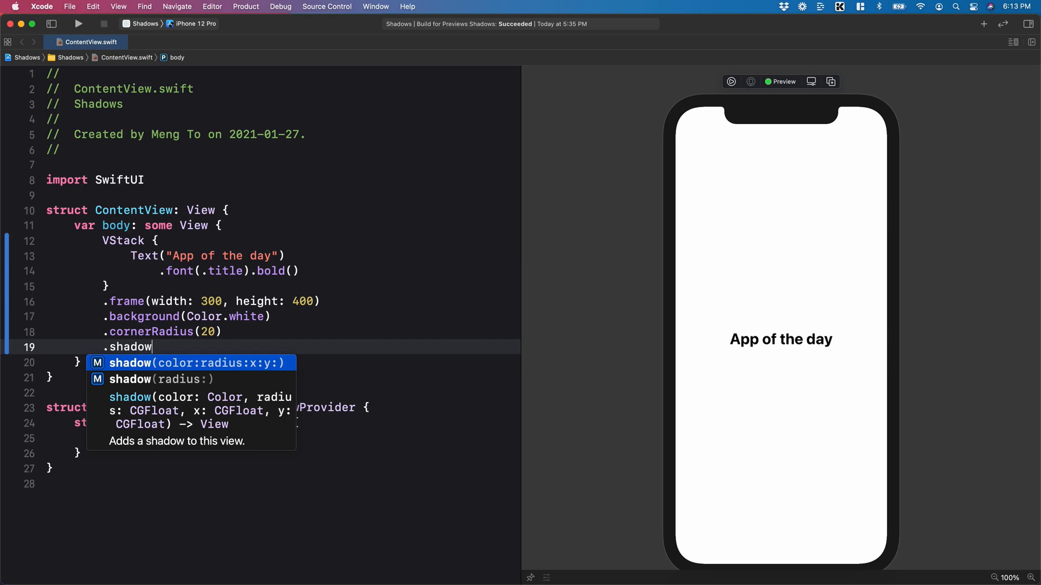
{"action": "key", "text": "Return"}
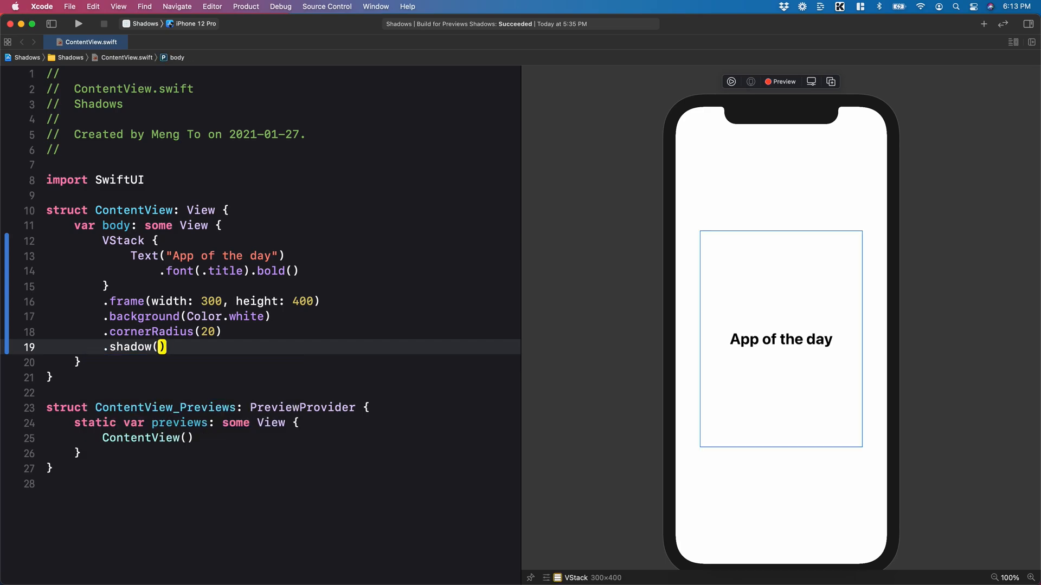
{"action": "type", "text": "radius: 10,"}
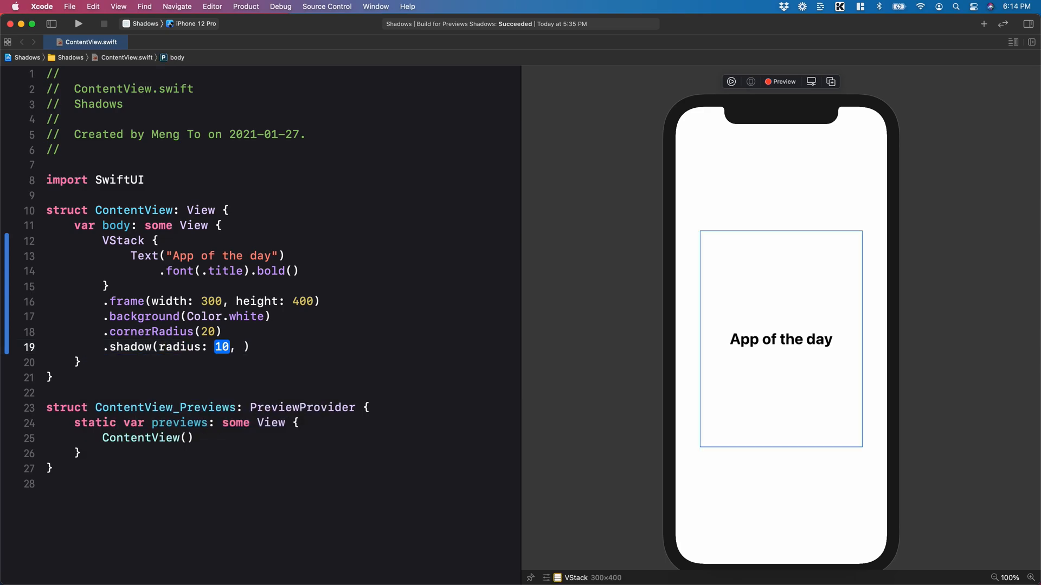
{"action": "type", "text": "20"}
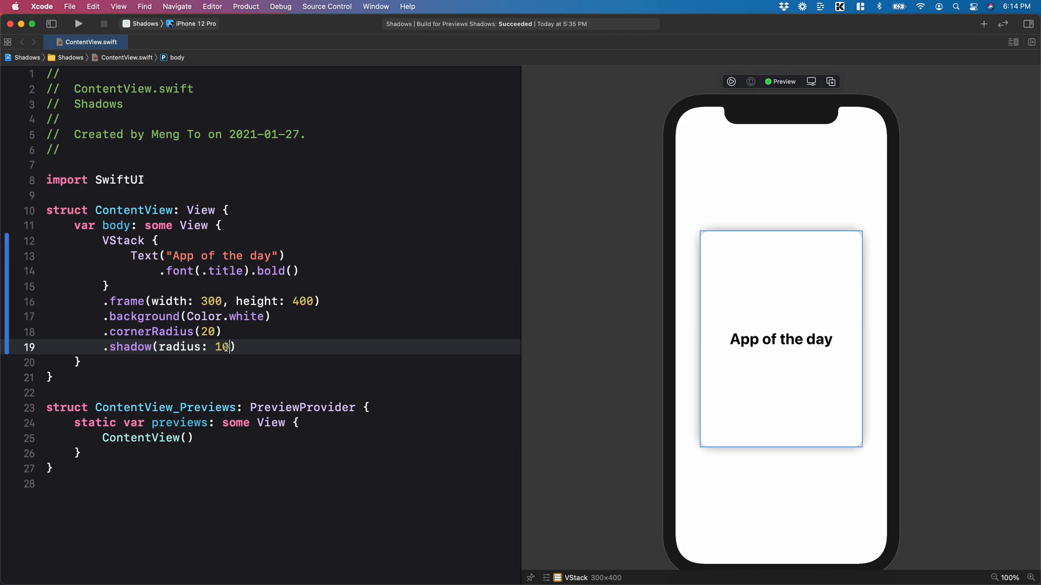
{"action": "type", "text": "30"}
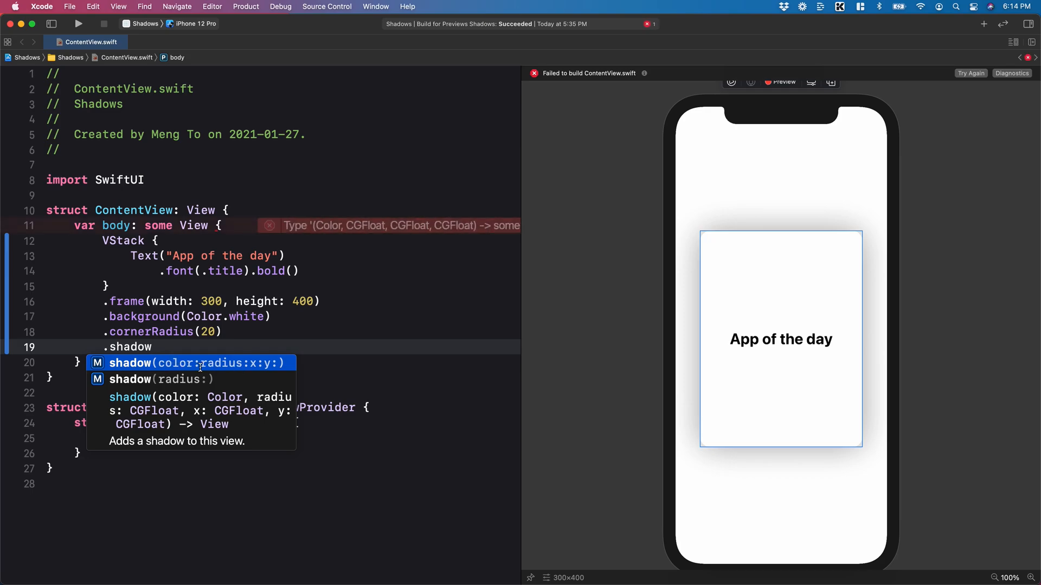
- Use shadow(color:radius:x:y:) with color .black, radius 10 and x, y at 0
{"action": "left_click", "coordinate": [194, 363]}
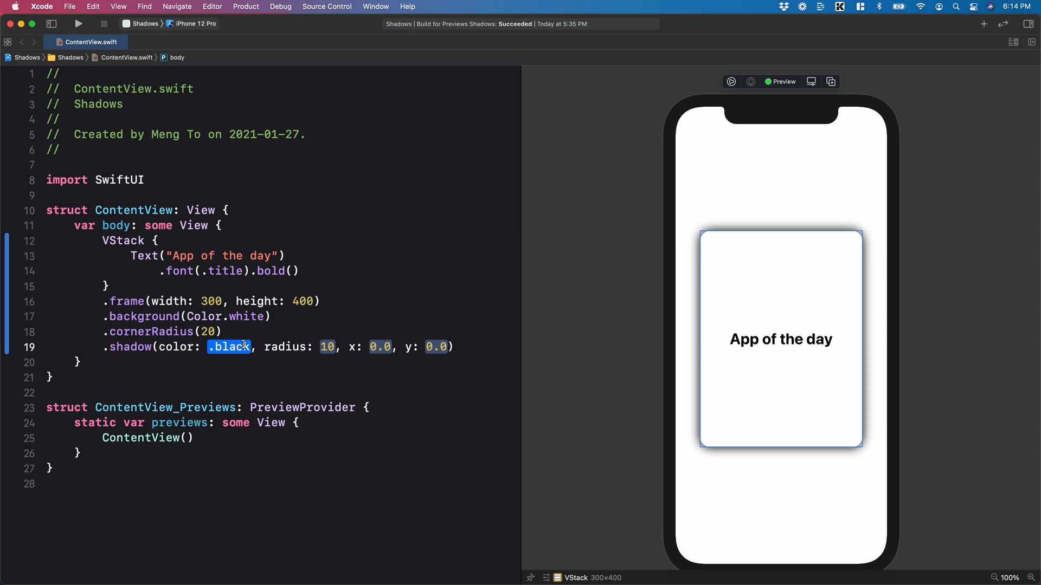
{"action": "left_click", "coordinate": [249, 347]}
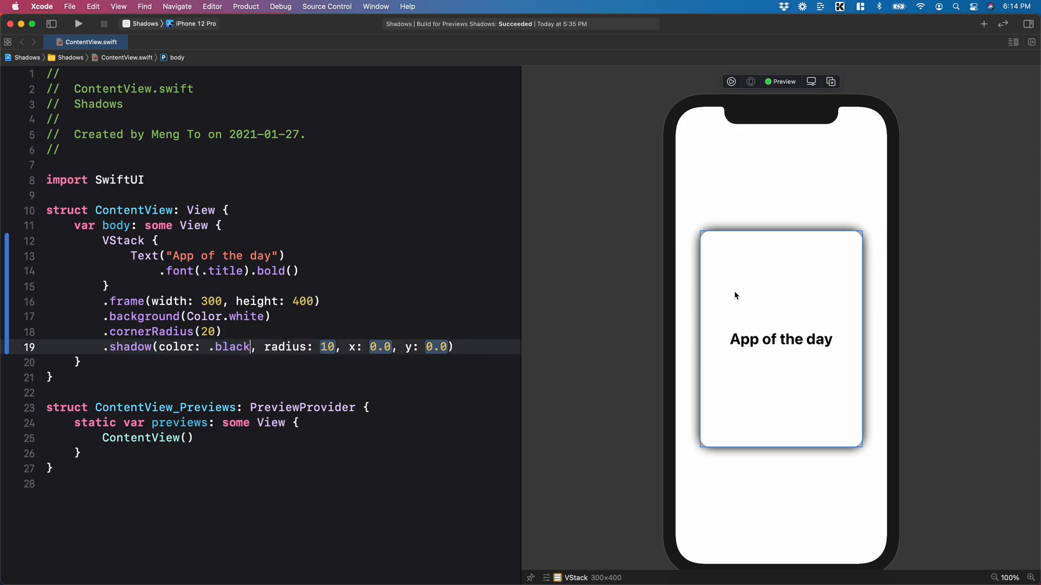
{"action": "mouse_move", "coordinate": [697, 417]}
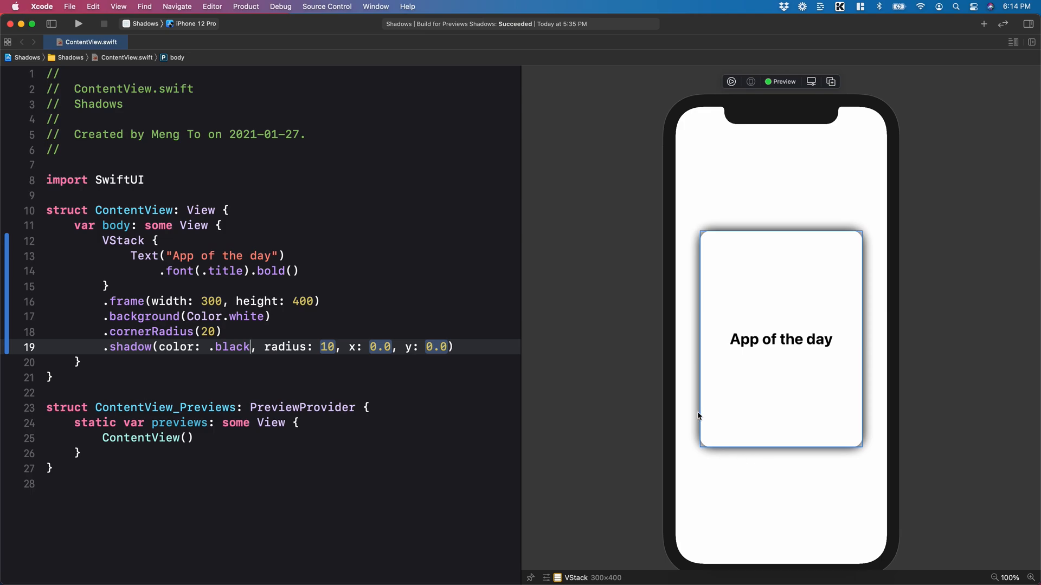
{"action": "mouse_move", "coordinate": [580, 438]}
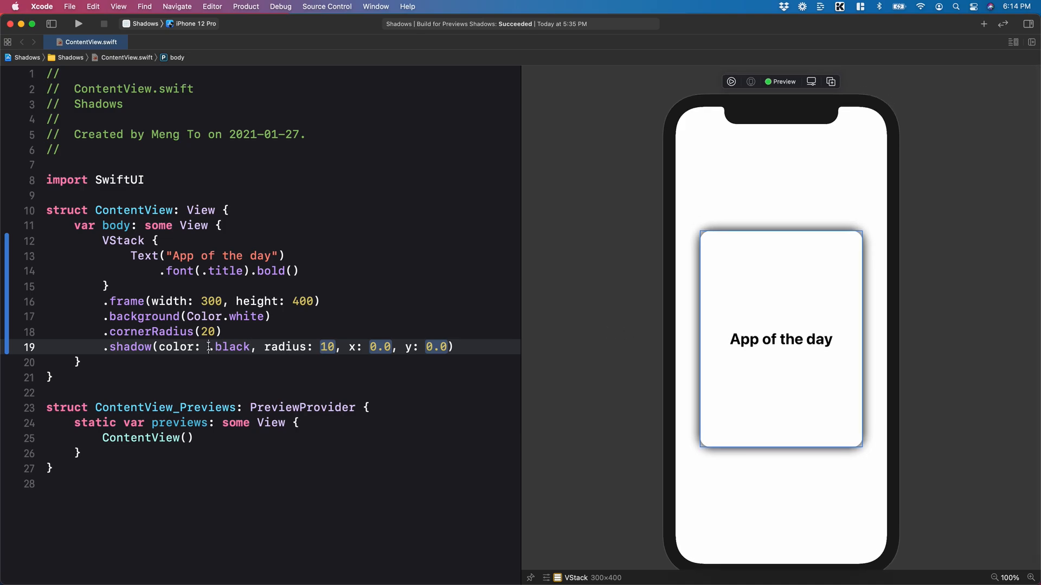
- Set the card shadow to Color.black.opacity(0.3), radius 20, x 0, y 10
{"action": "type", "text": "Color"}
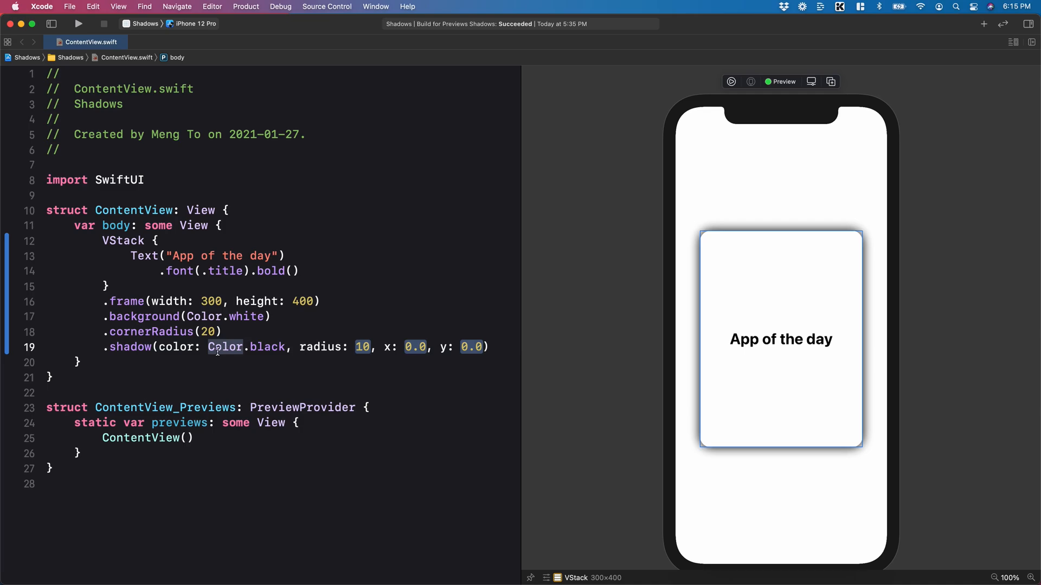
{"action": "type", "text": ".opacity(opacity: Double"}
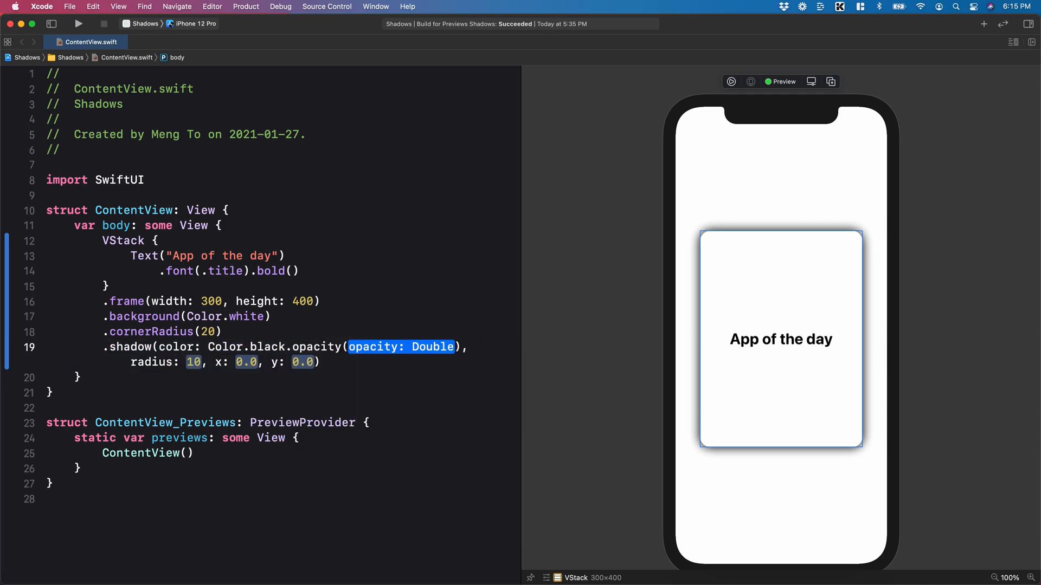
{"action": "type", "text": "0.3"}
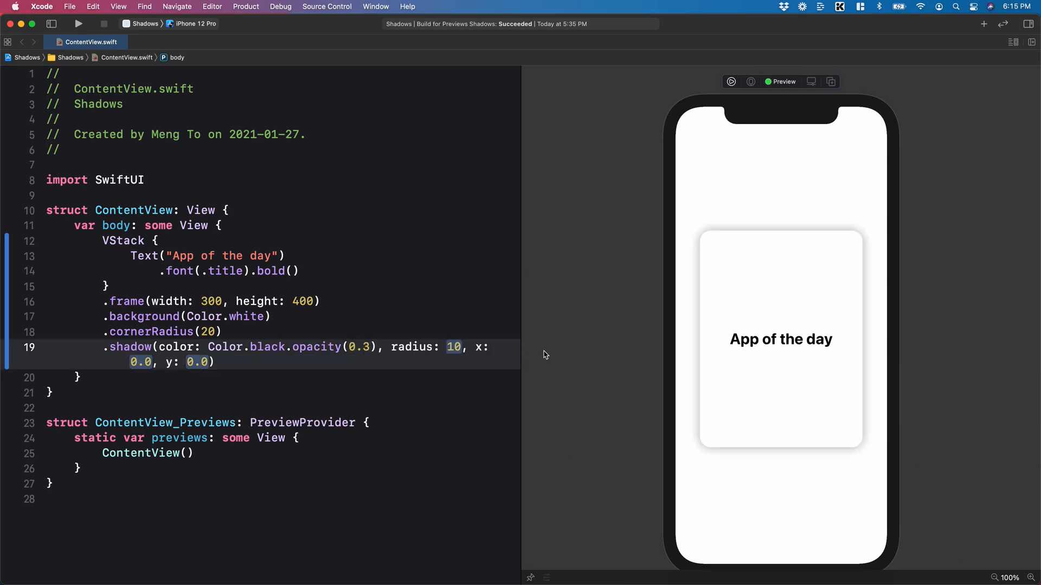
{"action": "mouse_move", "coordinate": [798, 381]}
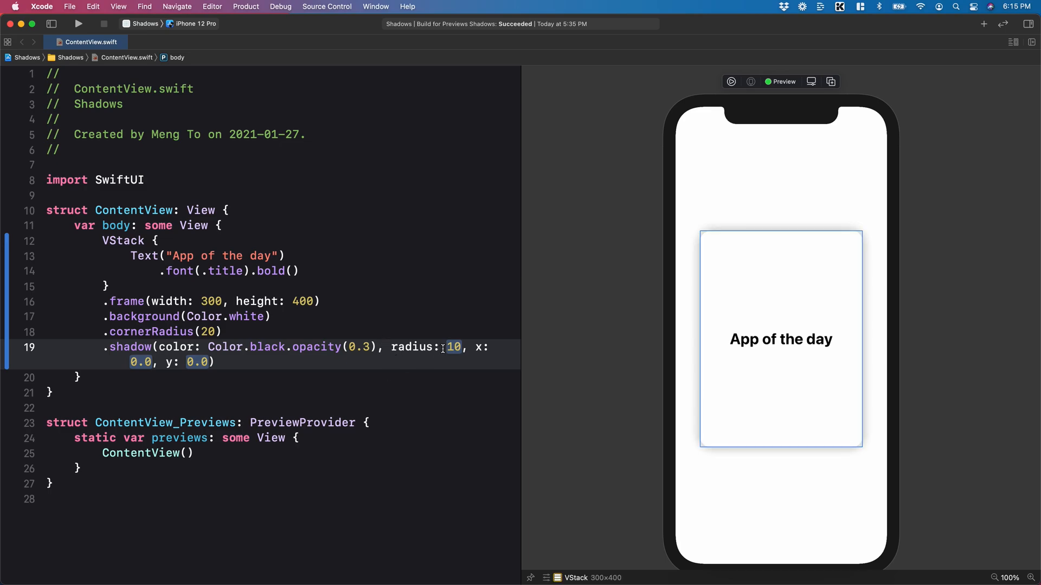
{"action": "type", "text": "20"}
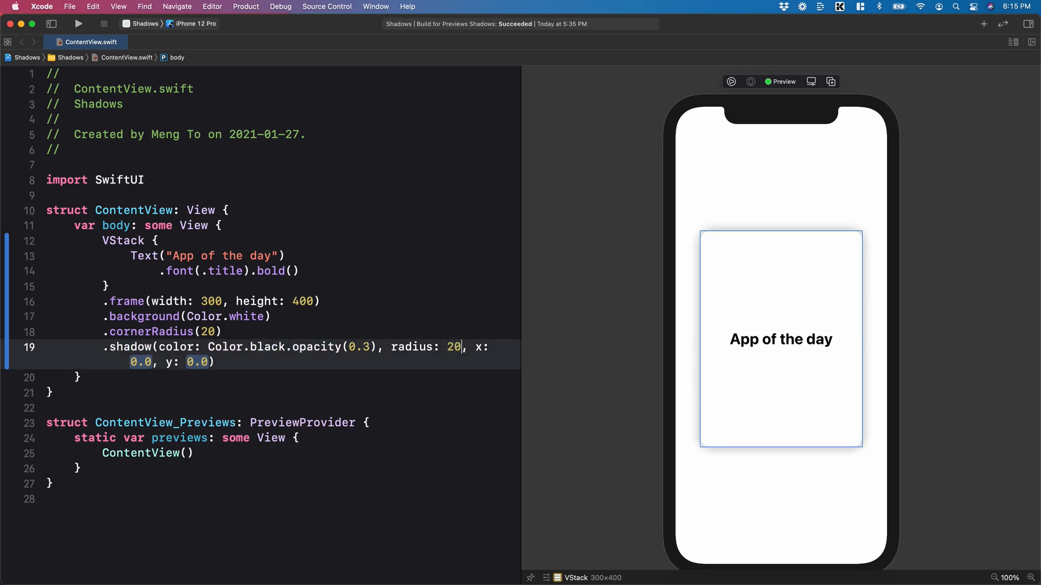
{"action": "double_click", "coordinate": [139, 361]}
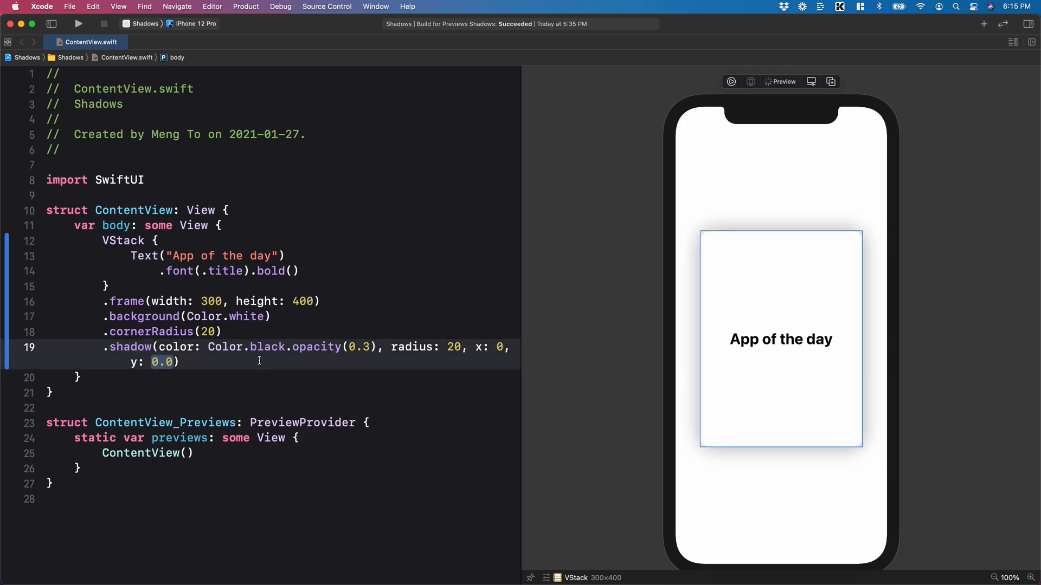
{"action": "double_click", "coordinate": [162, 362]}
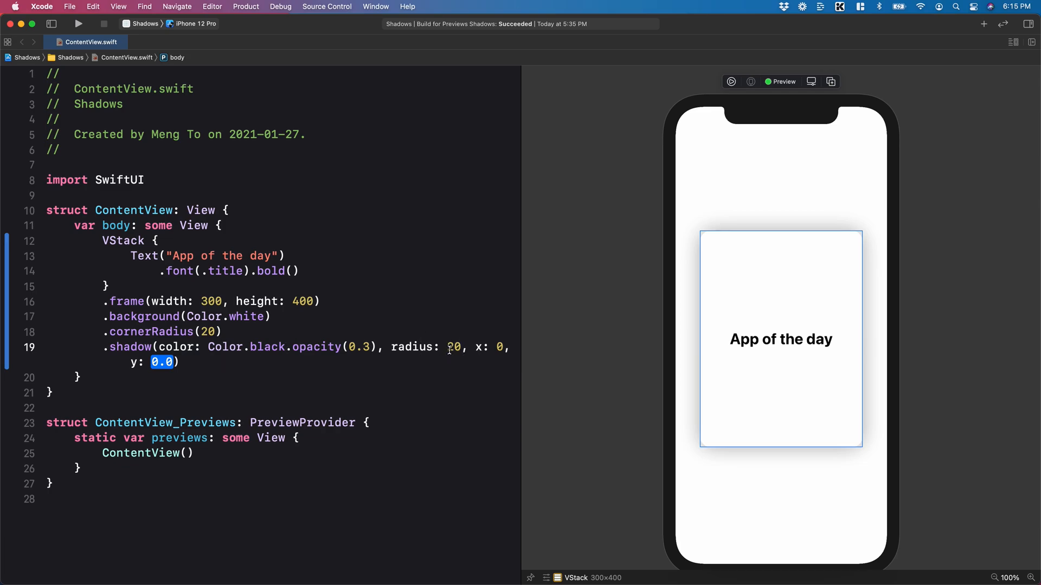
{"action": "type", "text": "10"}
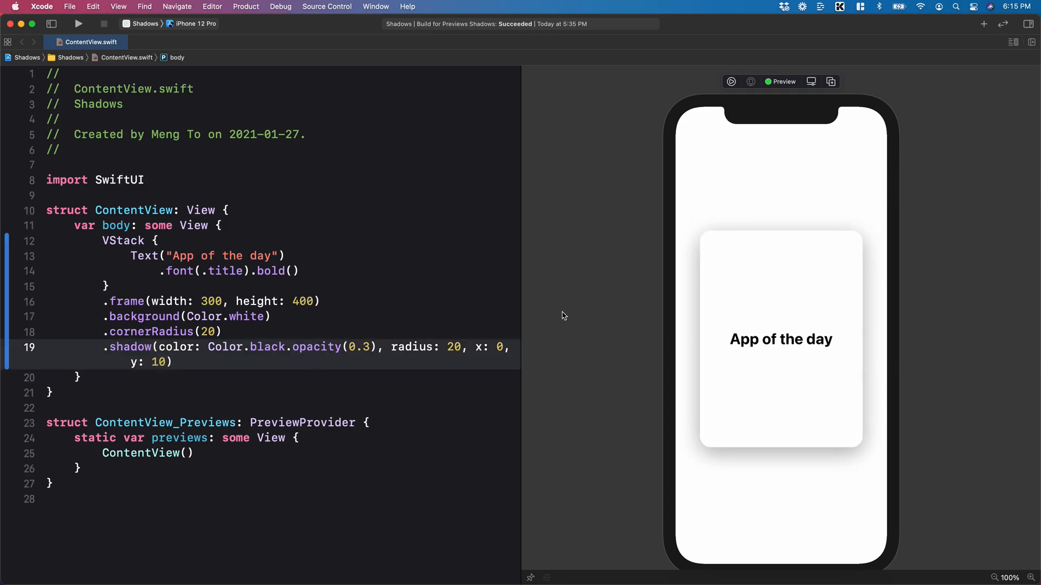
{"action": "mouse_move", "coordinate": [781, 378]}
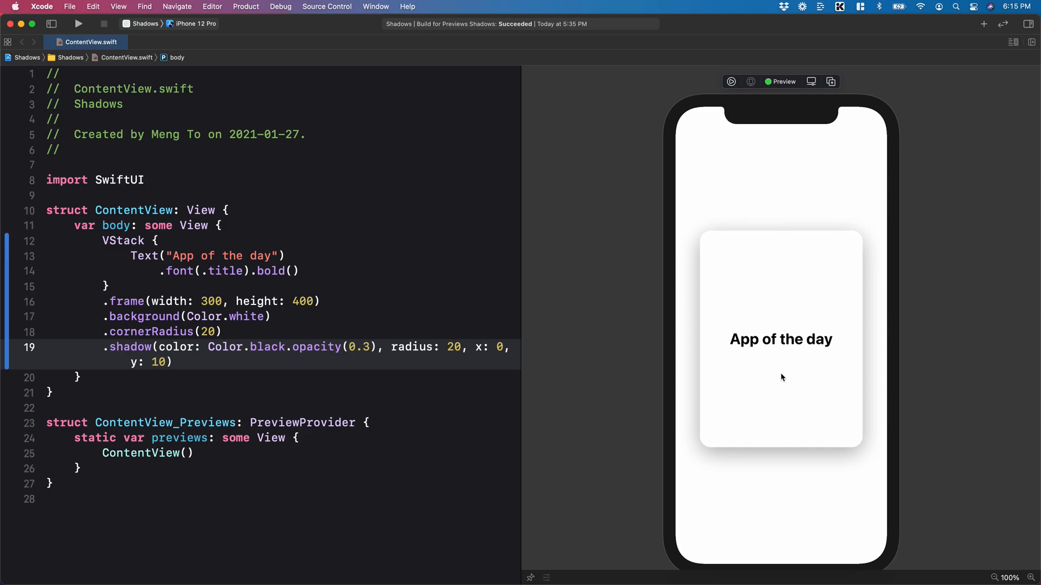
{"action": "double_click", "coordinate": [243, 317]}
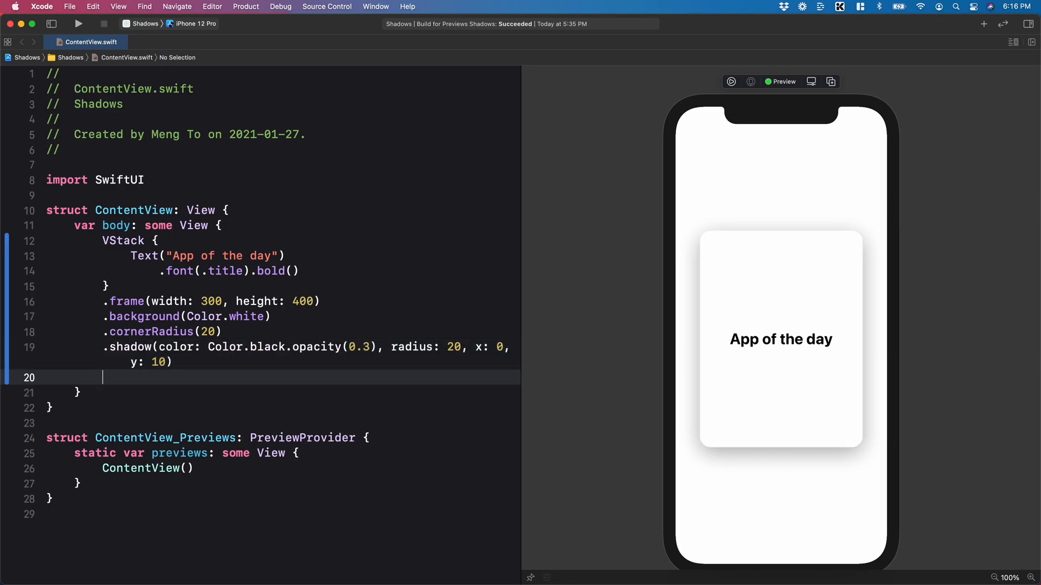
- Add a second card shadow: Color.black.opacity(0.2), radius 5, x 0, y 2
{"action": "type", "text": ".shadow(color: Color, radius: 10, x: 0.0, y: 0.0"}
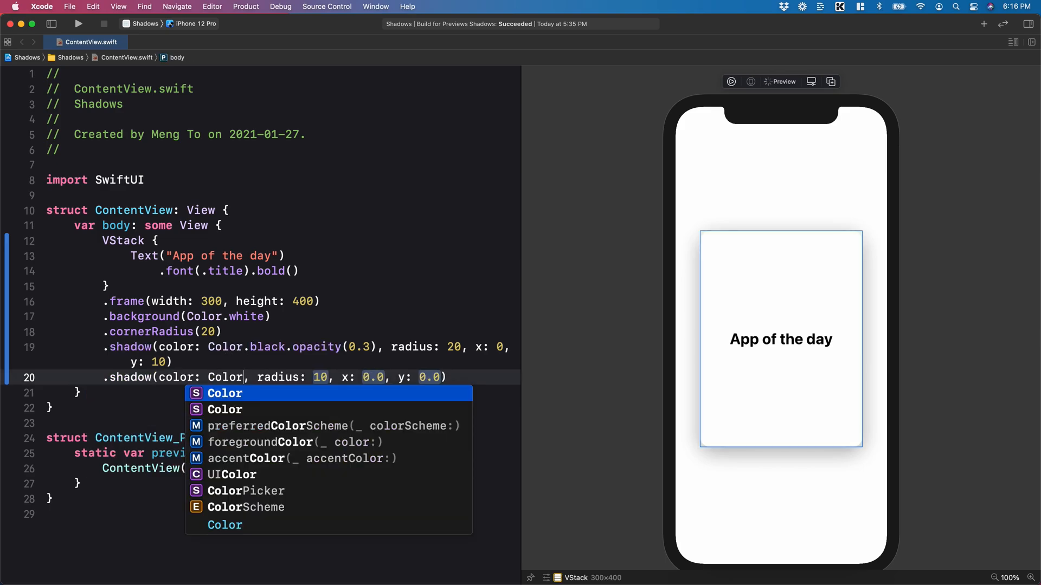
{"action": "type", "text": ".black.opacity(0."}
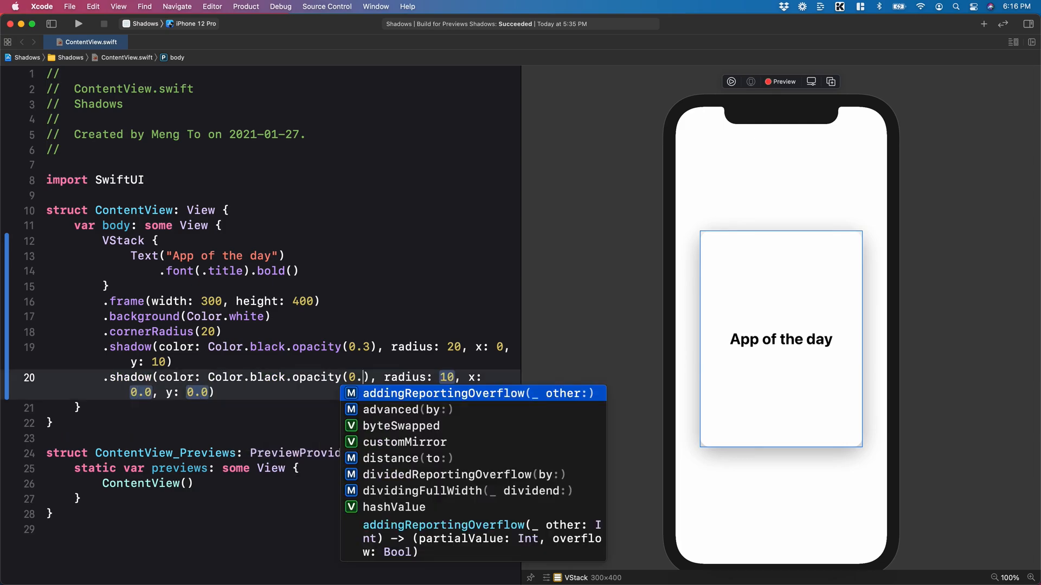
{"action": "type", "text": "2"}
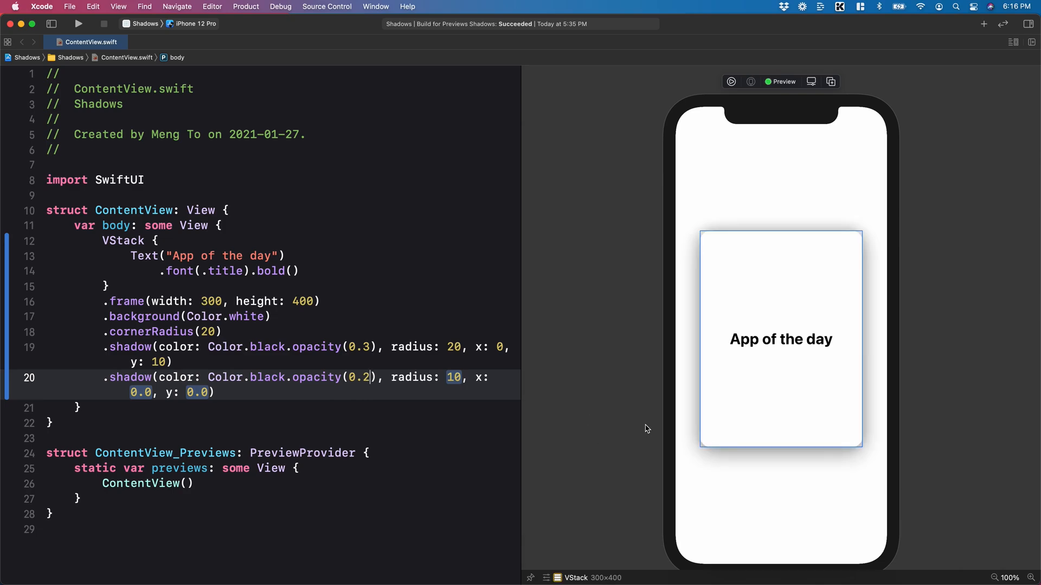
{"action": "left_click", "coordinate": [364, 346]}
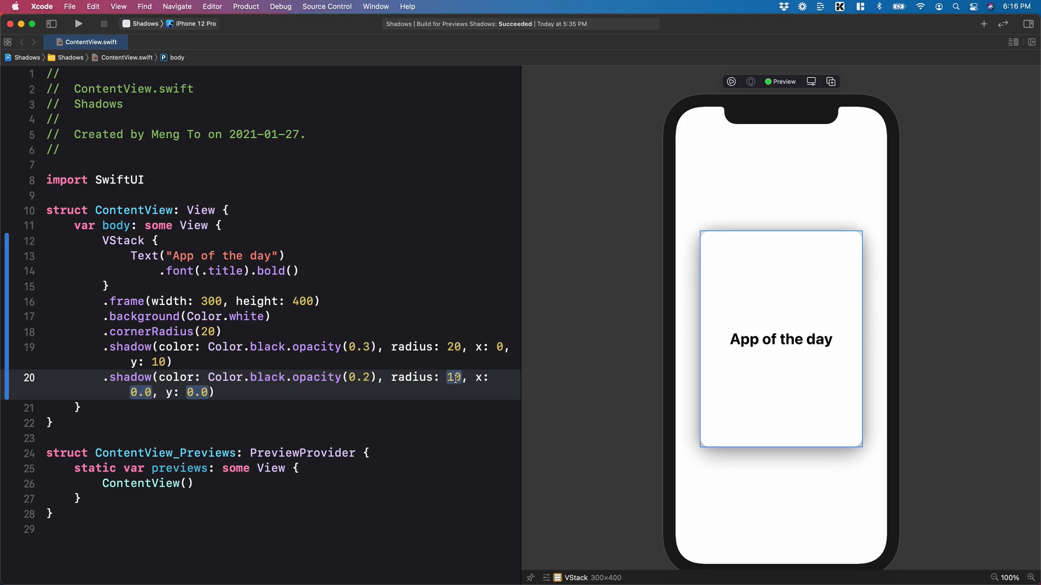
{"action": "double_click", "coordinate": [453, 378]}
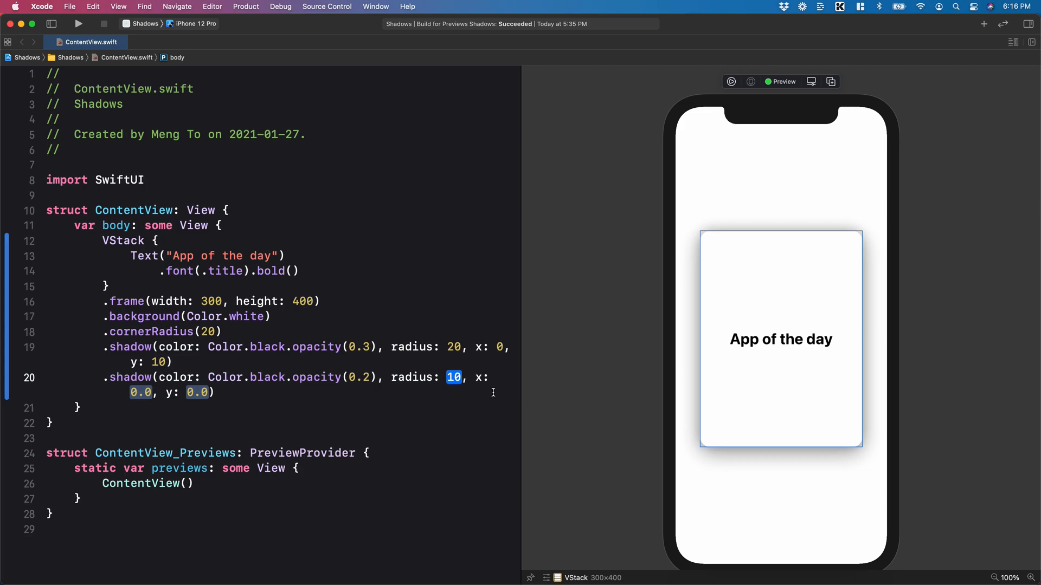
{"action": "type", "text": "5"}
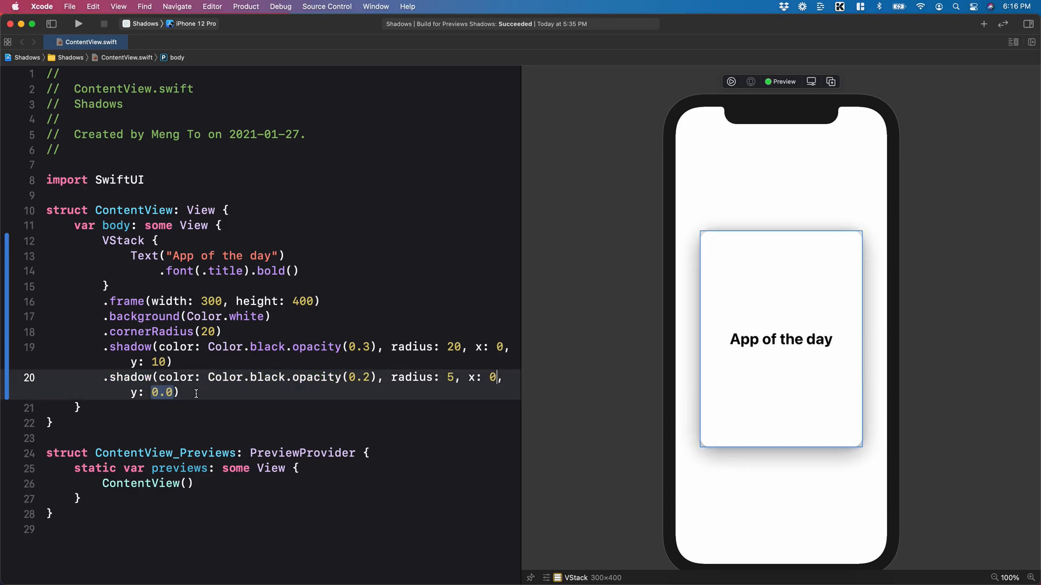
{"action": "double_click", "coordinate": [162, 393]}
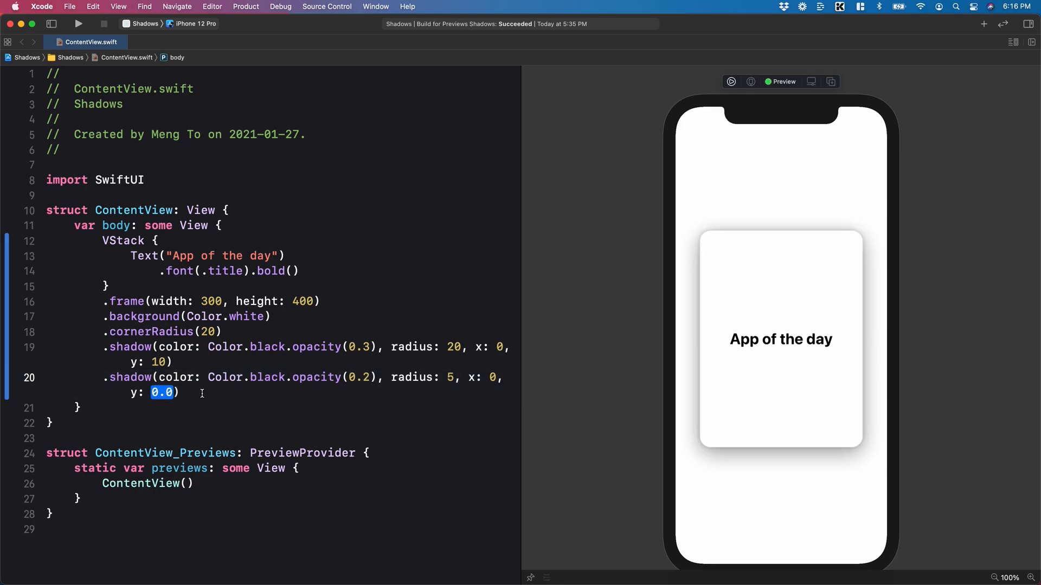
{"action": "type", "text": "2"}
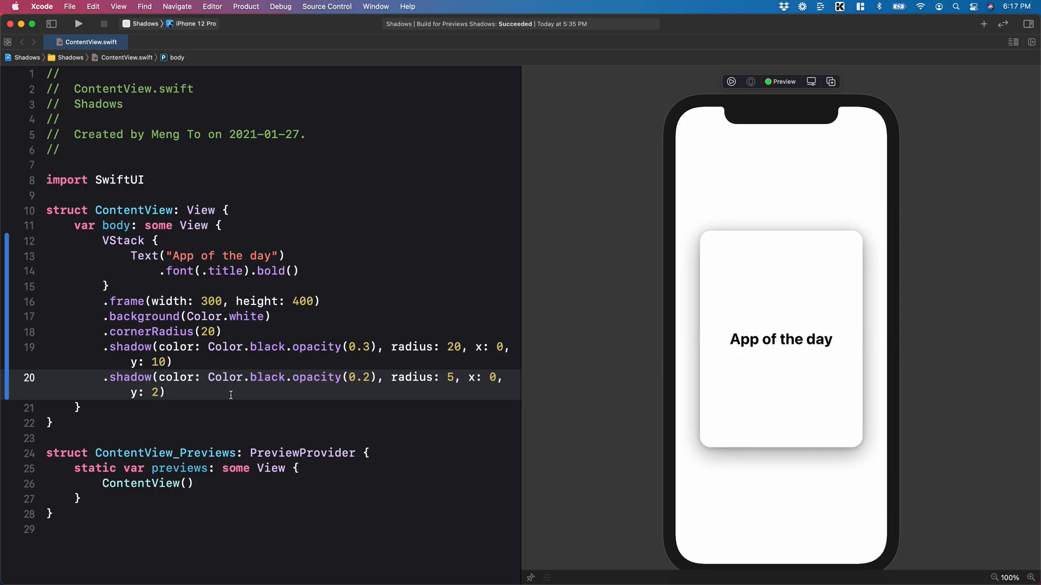
- Change the background colour from white to pink and add .foregroundColor(.white) to the title
{"action": "double_click", "coordinate": [246, 315]}
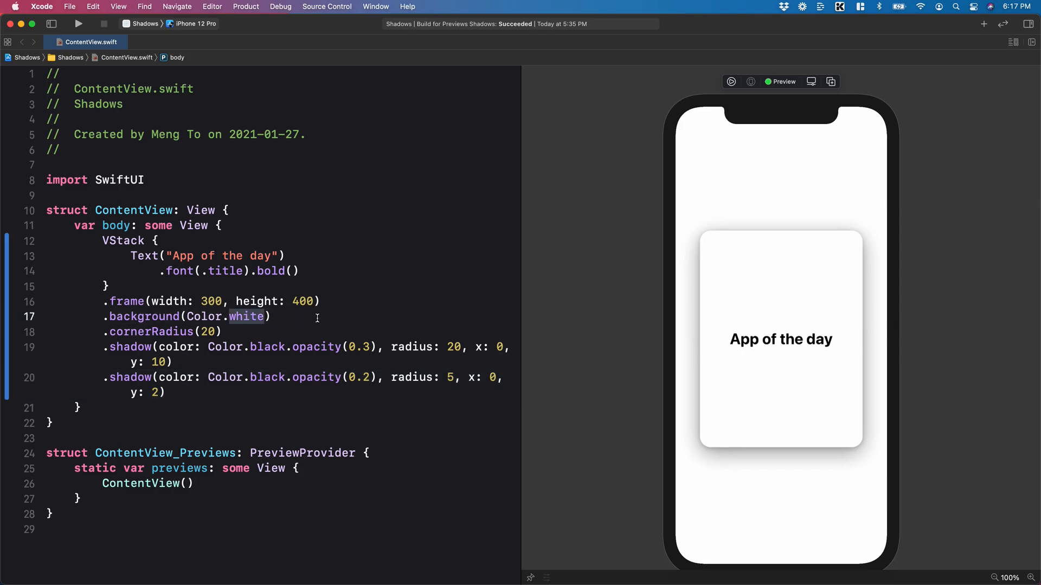
{"action": "left_click", "coordinate": [780, 338]}
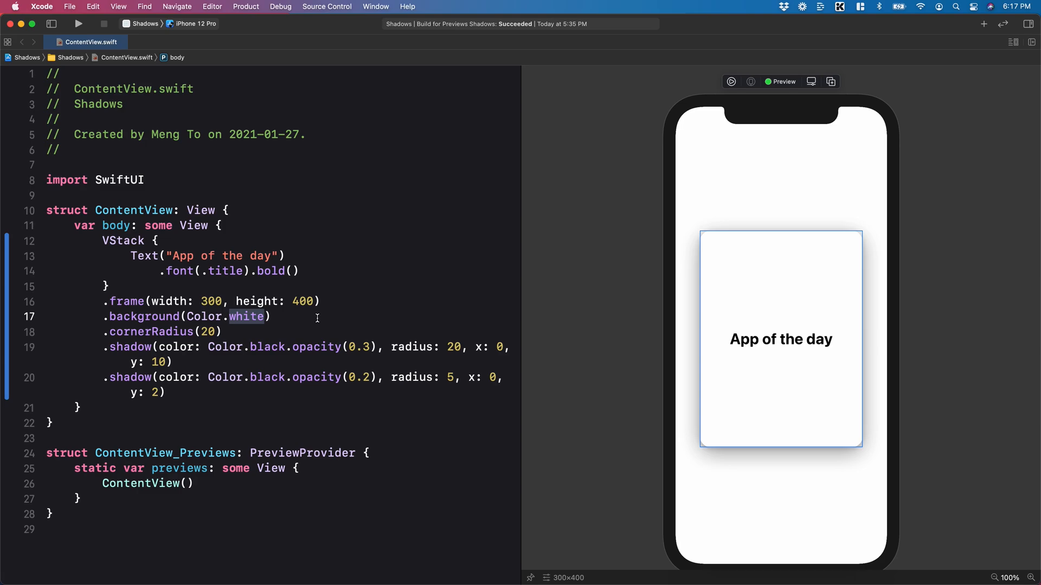
{"action": "type", "text": "pink"}
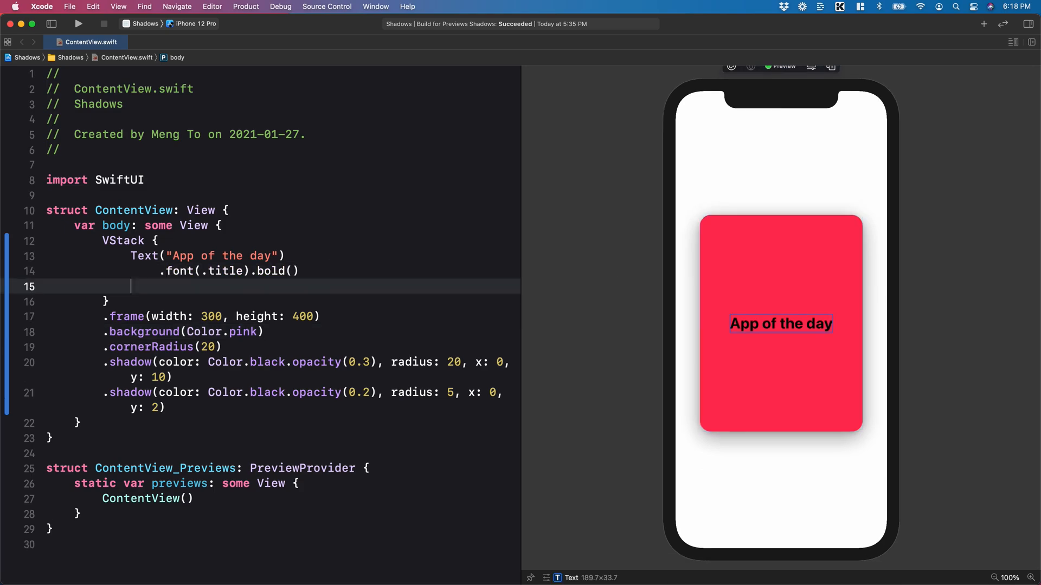
{"action": "type", "text": ".foregroundColor(.blue"}
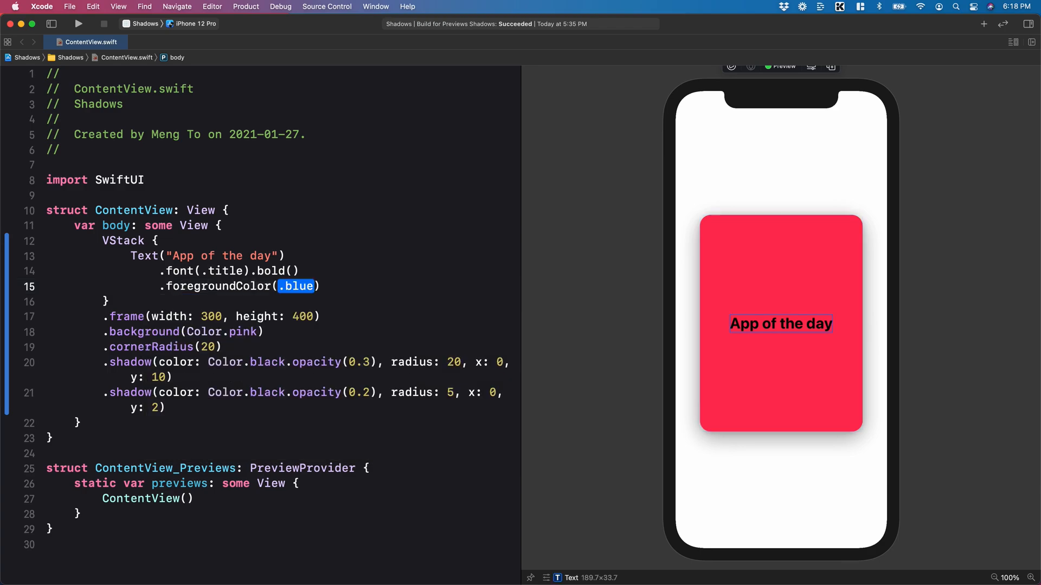
{"action": "type", "text": "white"}
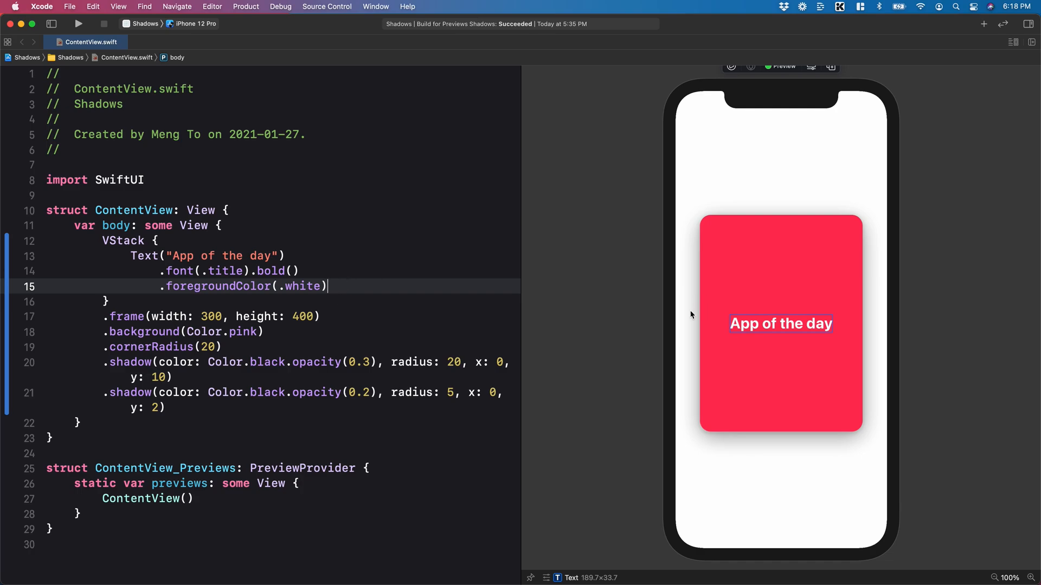
- Add .shadow(radius: 10) below the title's .foregroundColor(.white) modifier
{"action": "type", "text": ".shadow"}
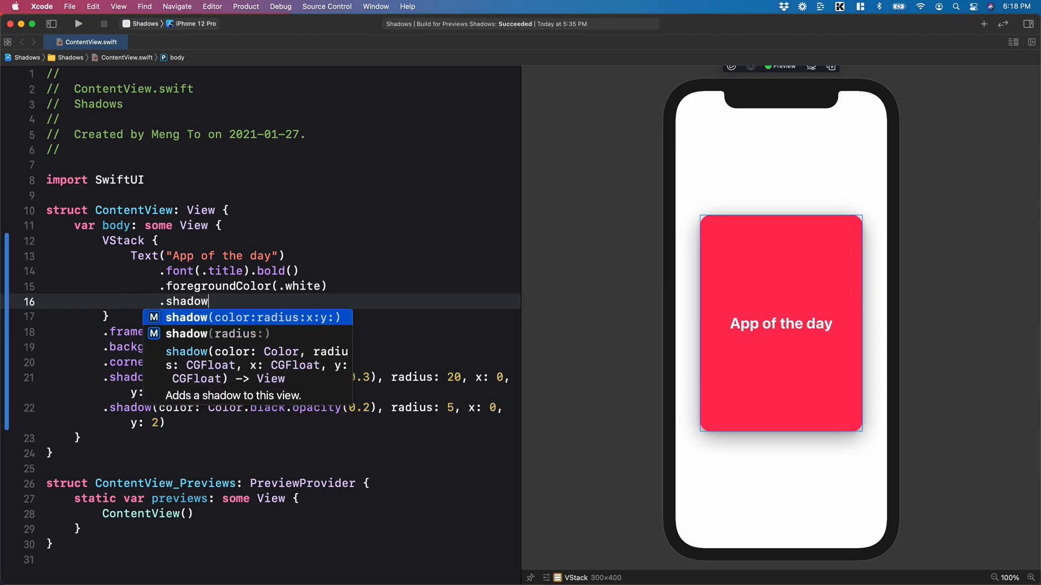
{"action": "type", "text": "(rad"}
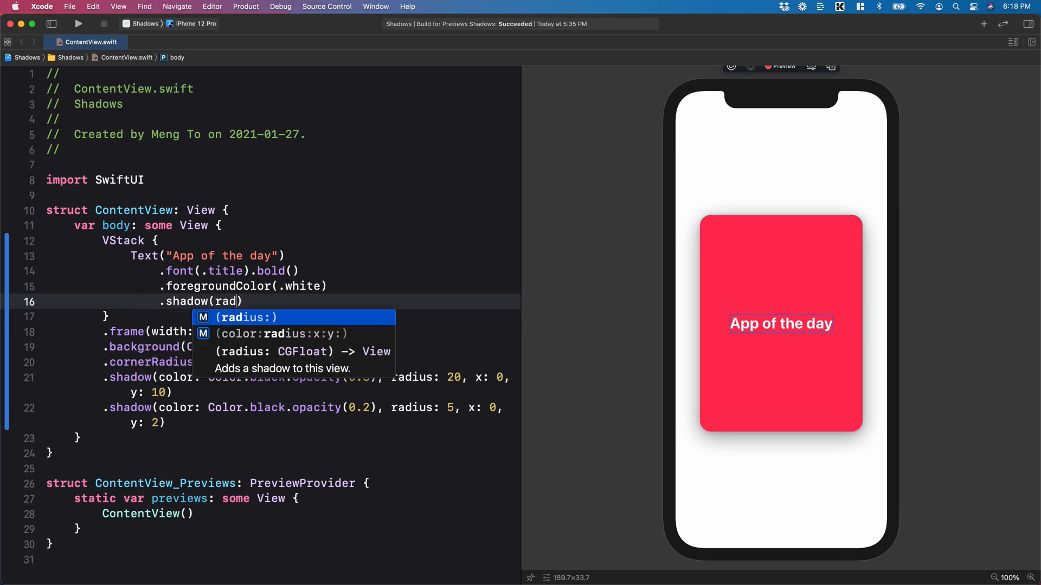
{"action": "key", "text": "Return"}
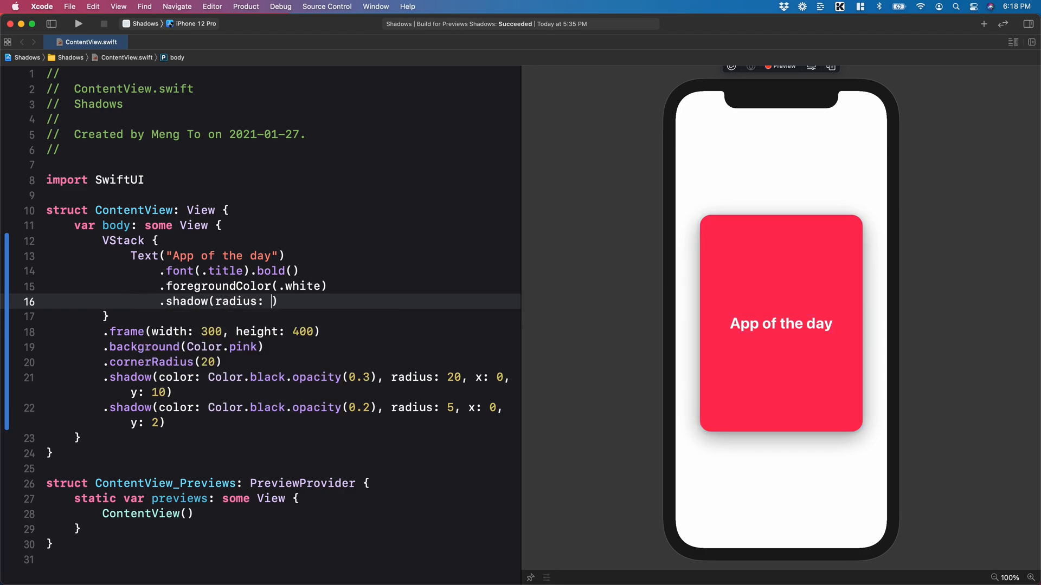
{"action": "type", "text": "10"}
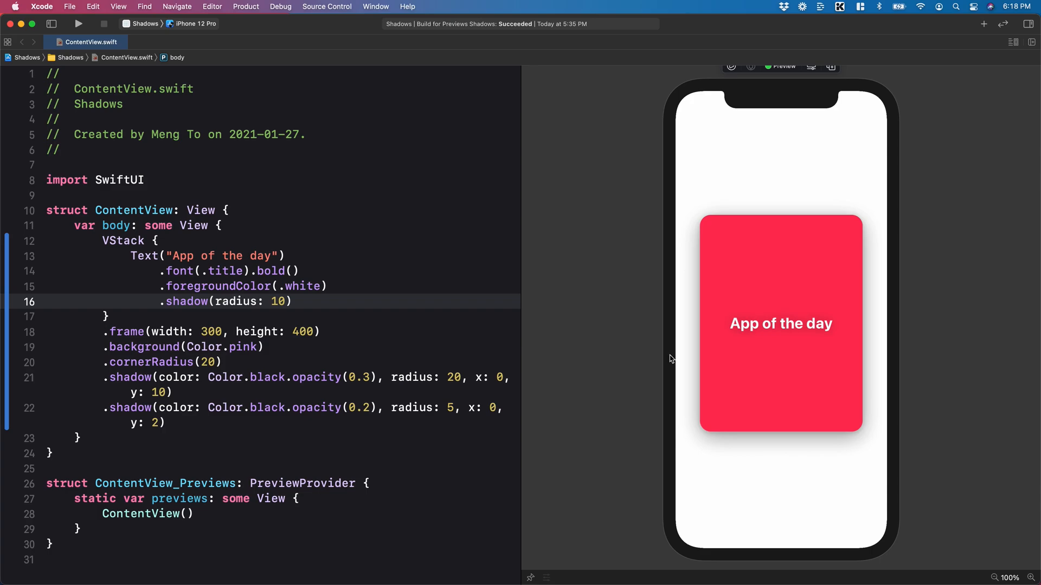
{"action": "double_click", "coordinate": [225, 378]}
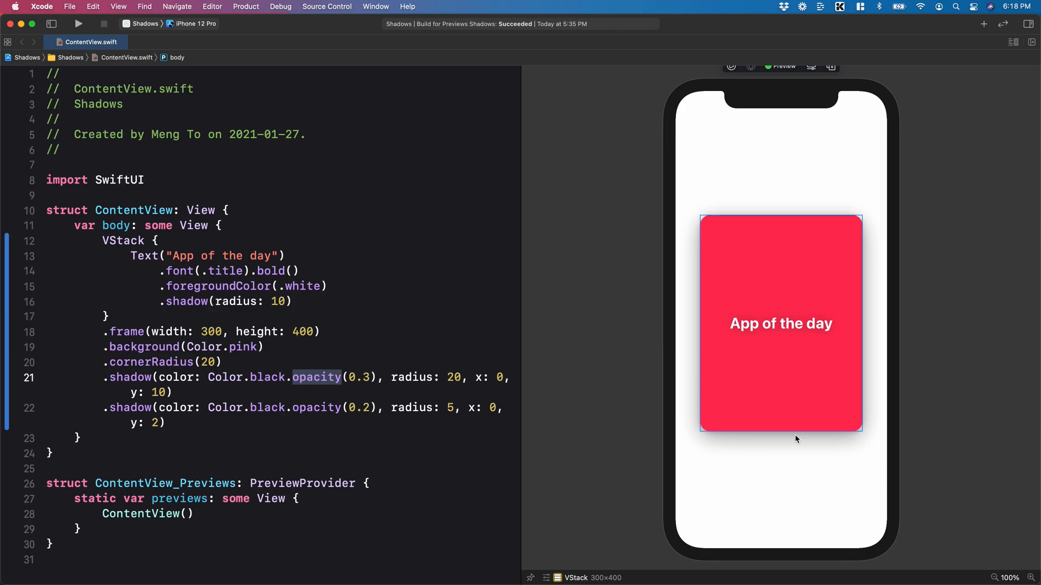
{"action": "mouse_move", "coordinate": [798, 434]}
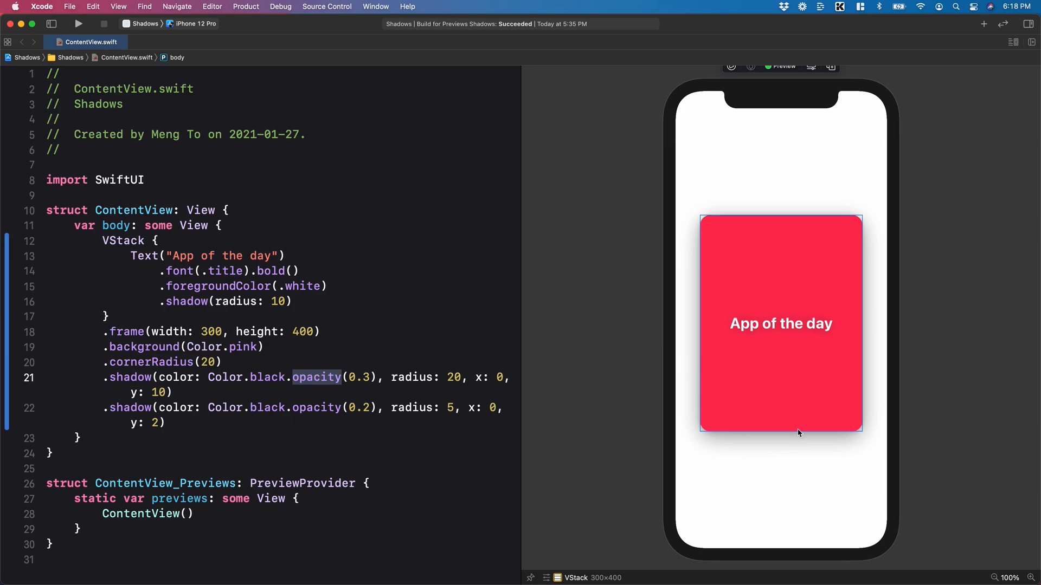
{"action": "mouse_move", "coordinate": [784, 232]}
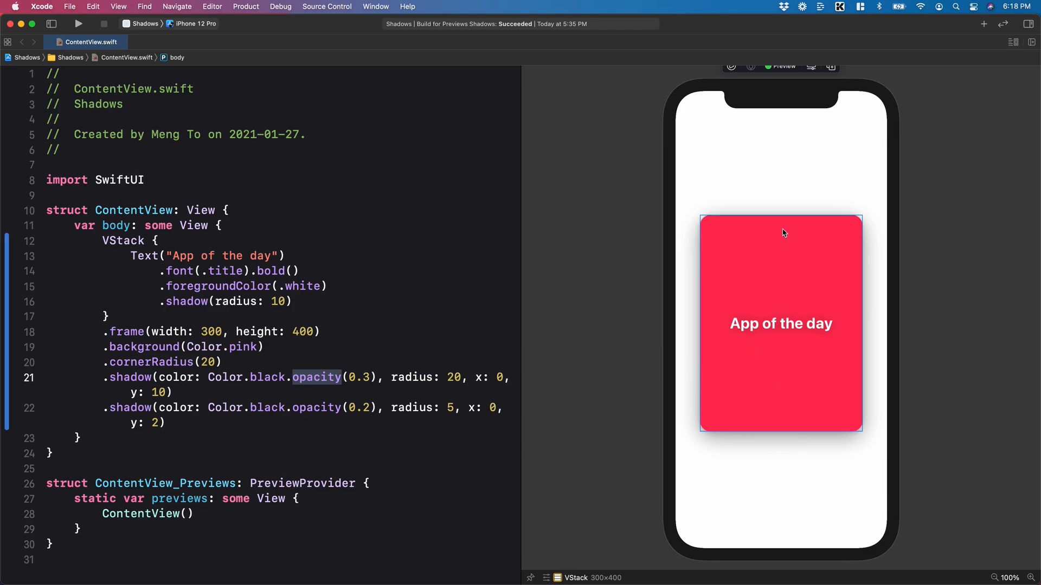
{"action": "mouse_move", "coordinate": [765, 391]}
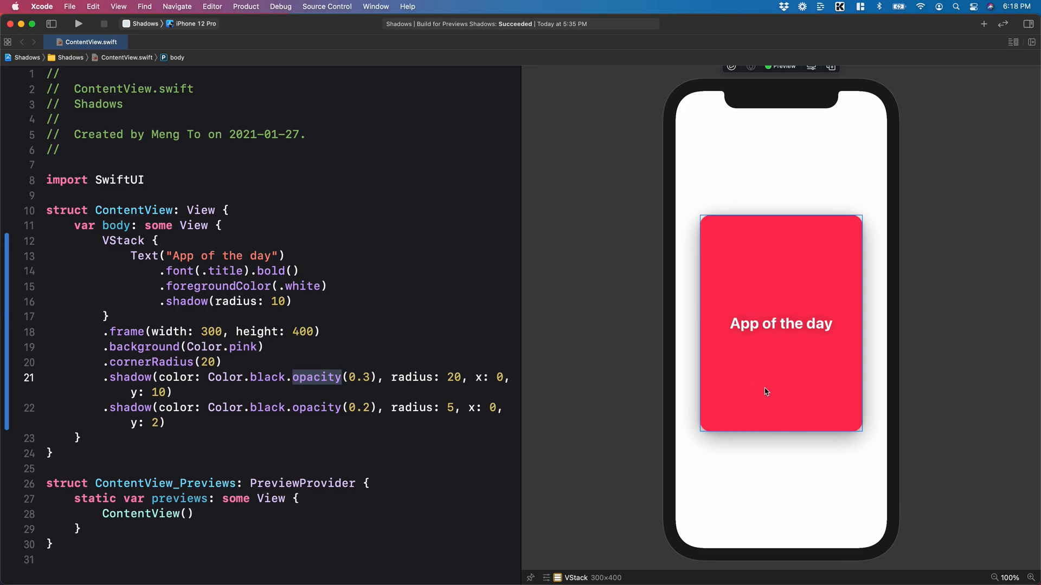
{"action": "mouse_move", "coordinate": [264, 412]}
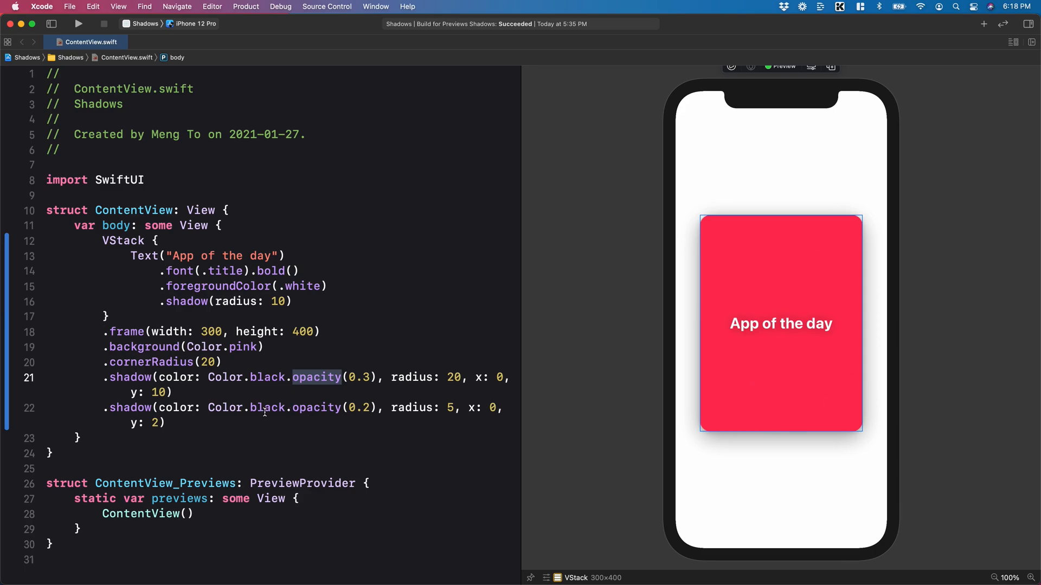
- Replace black with pink in the card's .shadow colour modifiers
{"action": "double_click", "coordinate": [269, 377]}
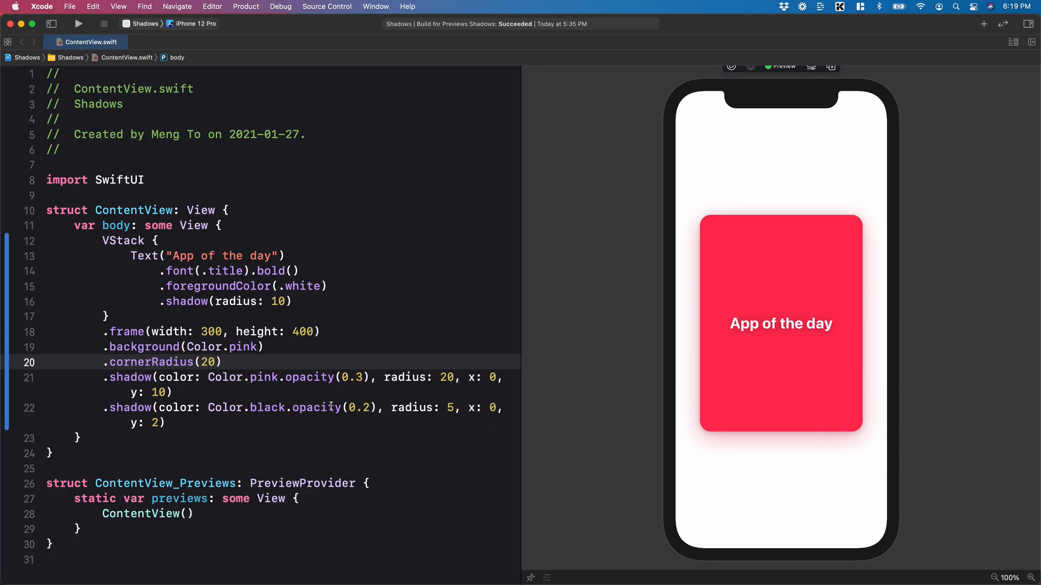
{"action": "type", "text": "pin"}
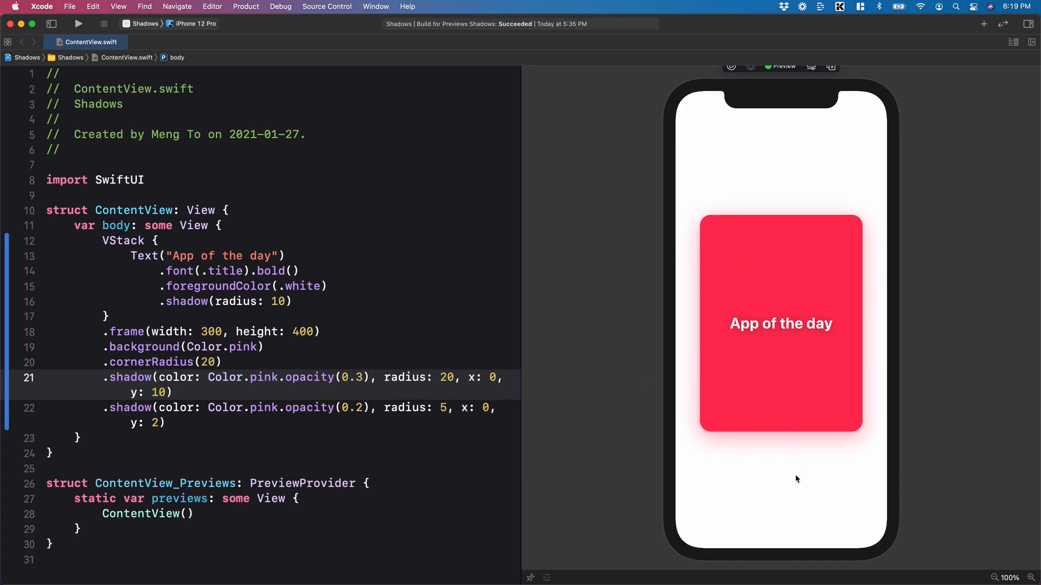
{"action": "mouse_move", "coordinate": [792, 478]}
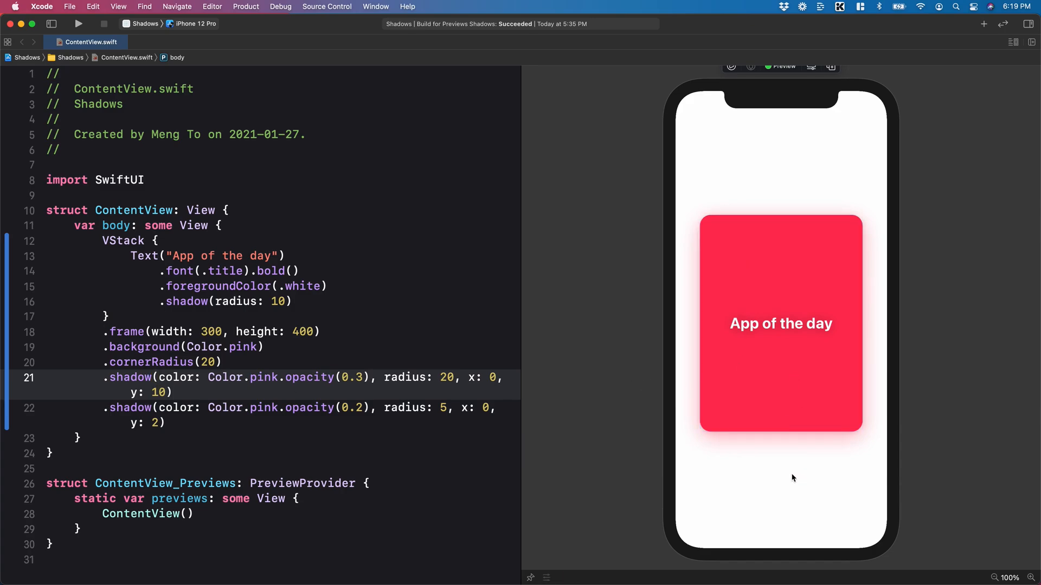
{"action": "mouse_move", "coordinate": [756, 445]}
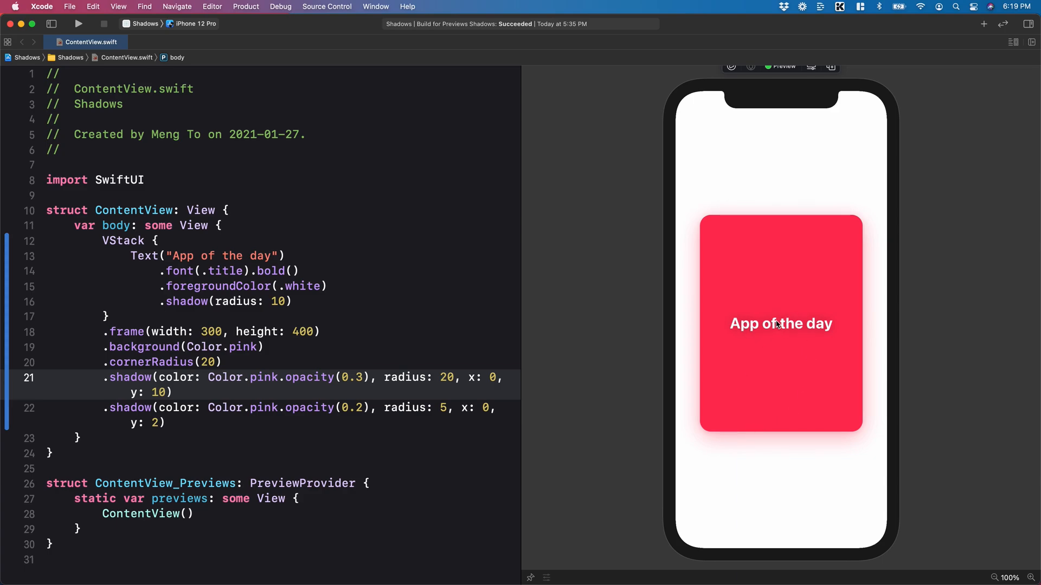
{"action": "mouse_move", "coordinate": [721, 307]}
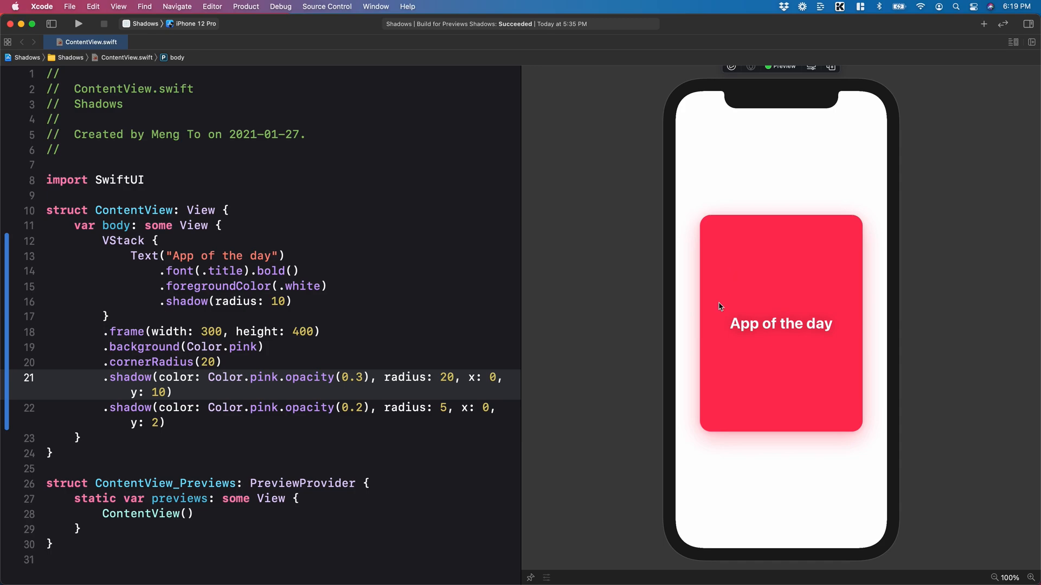
{"action": "mouse_move", "coordinate": [821, 423]}
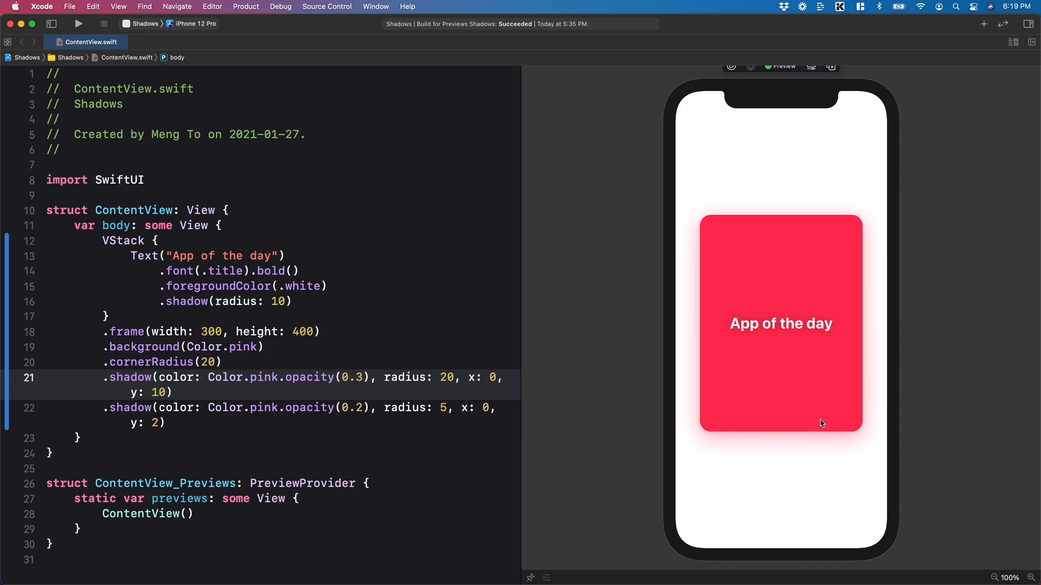